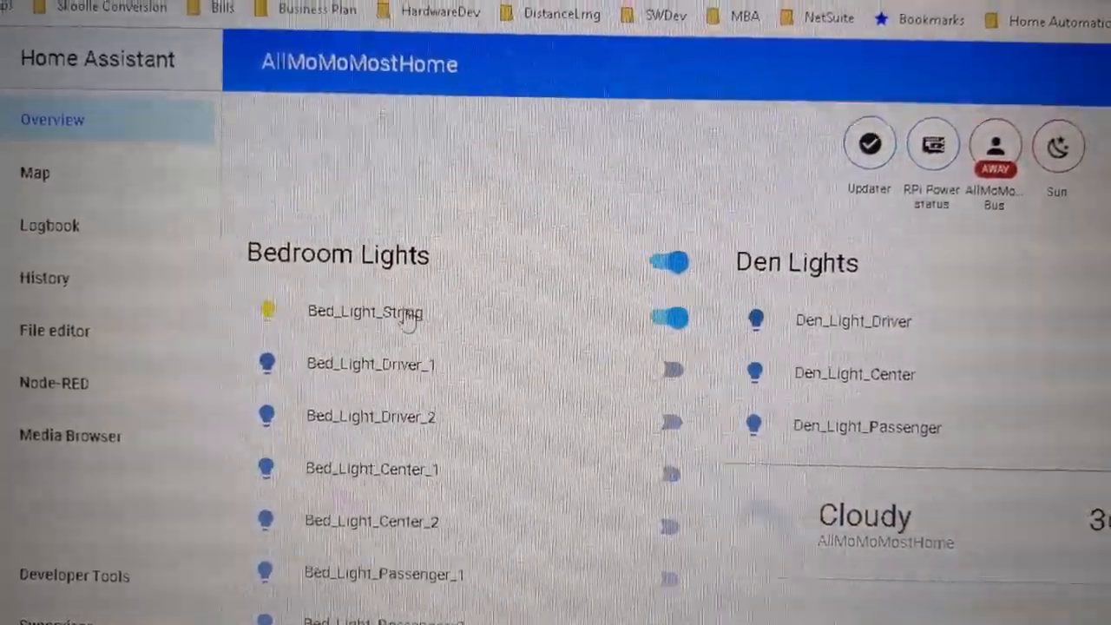
Adjust Bed_Light_String's brightness from its details dialog on the dashboard.
left_click(364, 310)
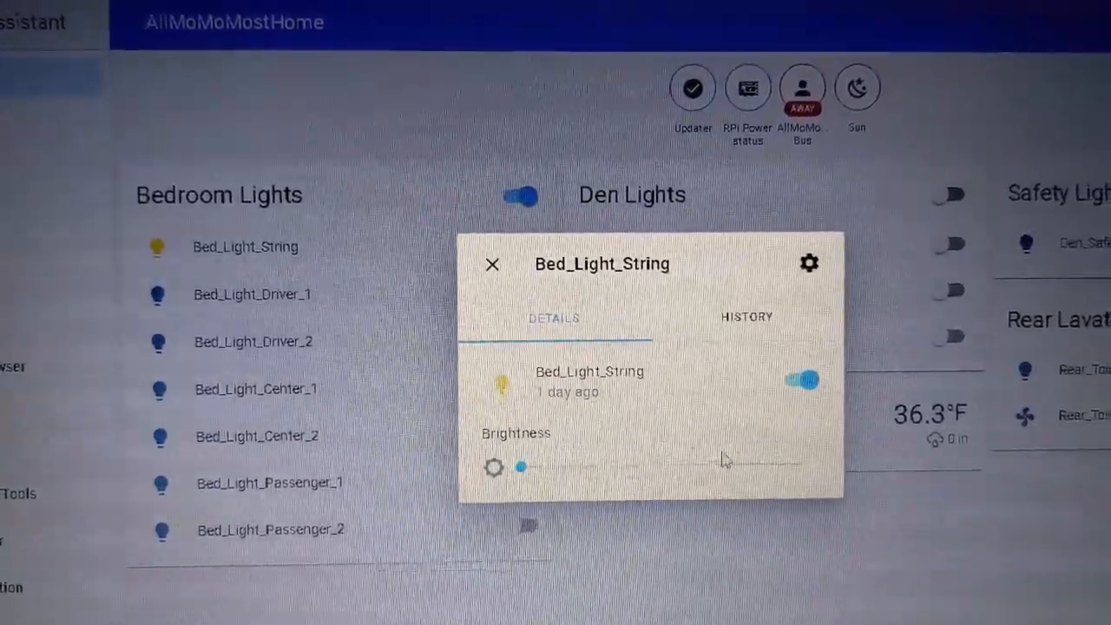
left_click_drag(521, 467, 664, 461)
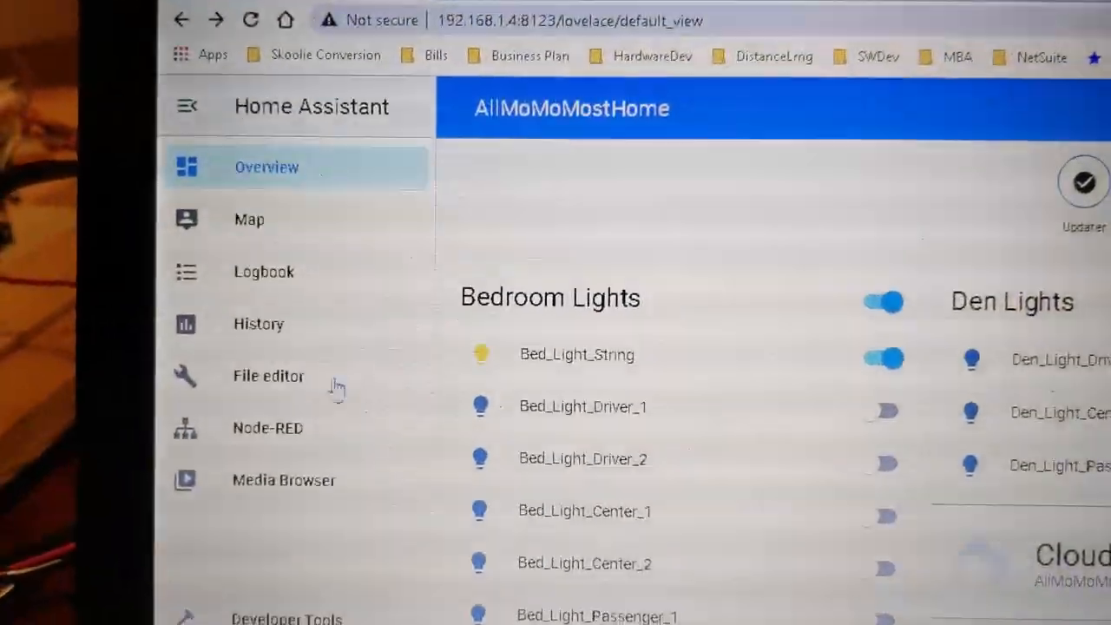
Review configuration.yaml's MQTT light entries, including denSafetyLight and rearToiletLight, in the File editor.
left_click(268, 375)
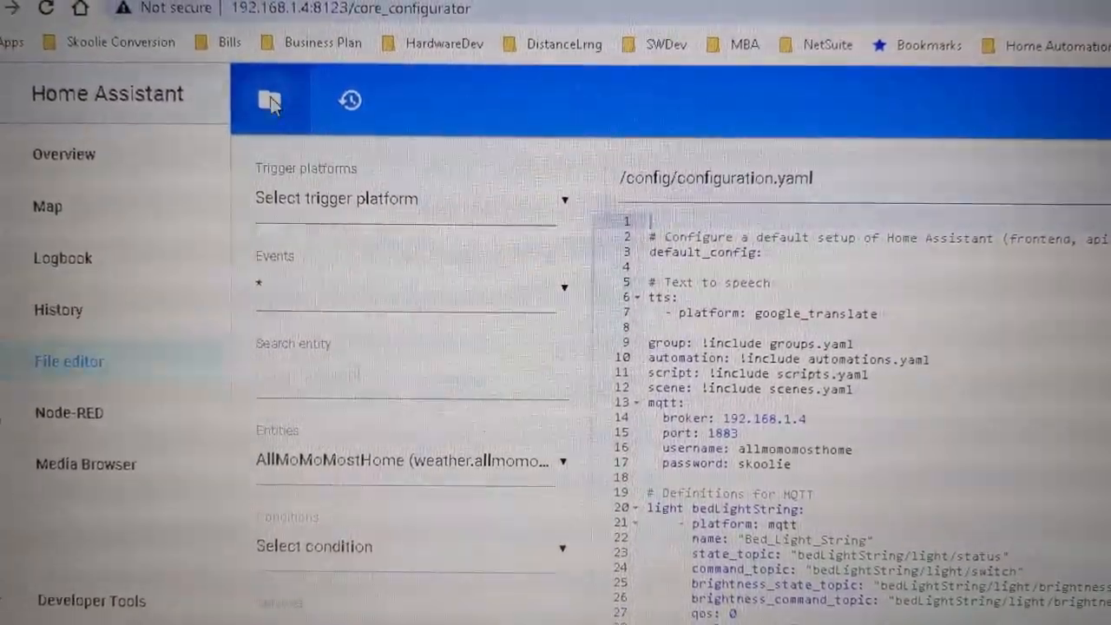
left_click(271, 99)
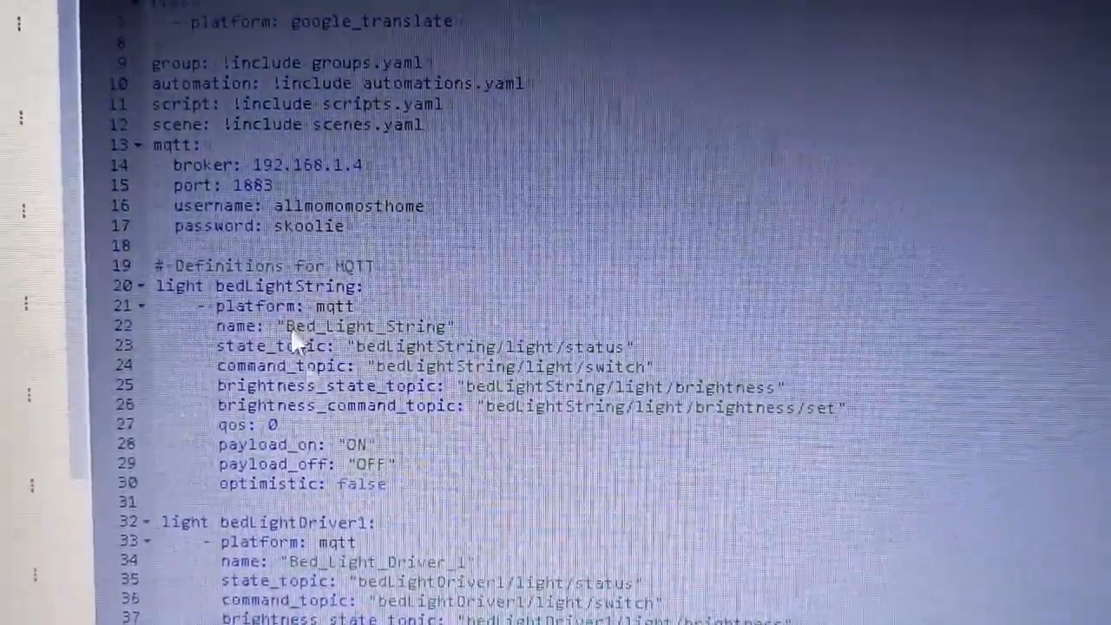
scroll("down", 3)
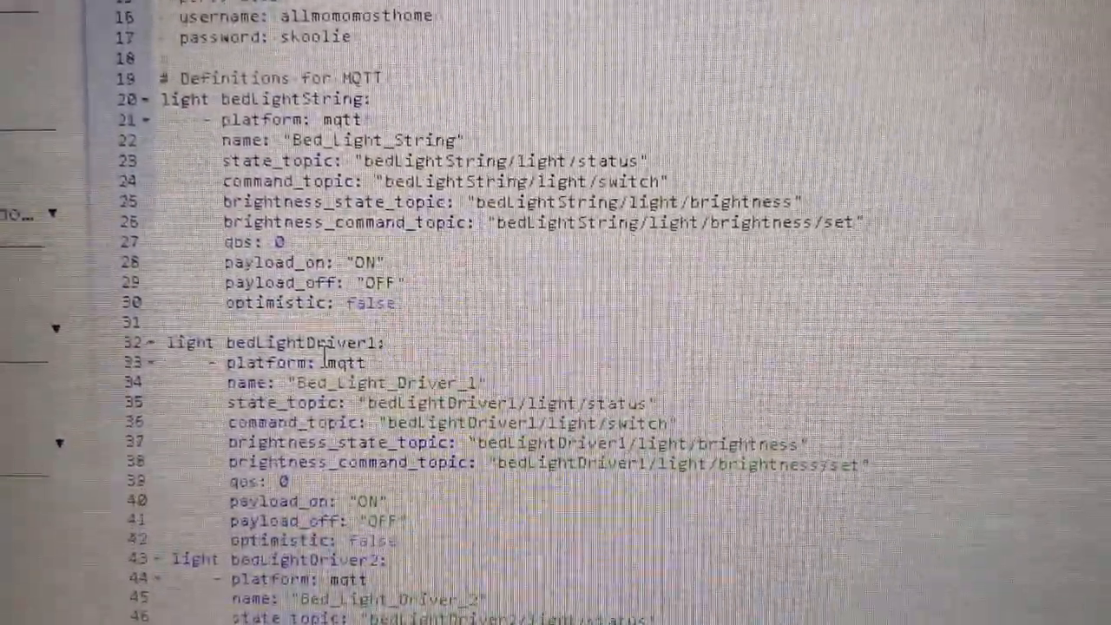
scroll("down", 3)
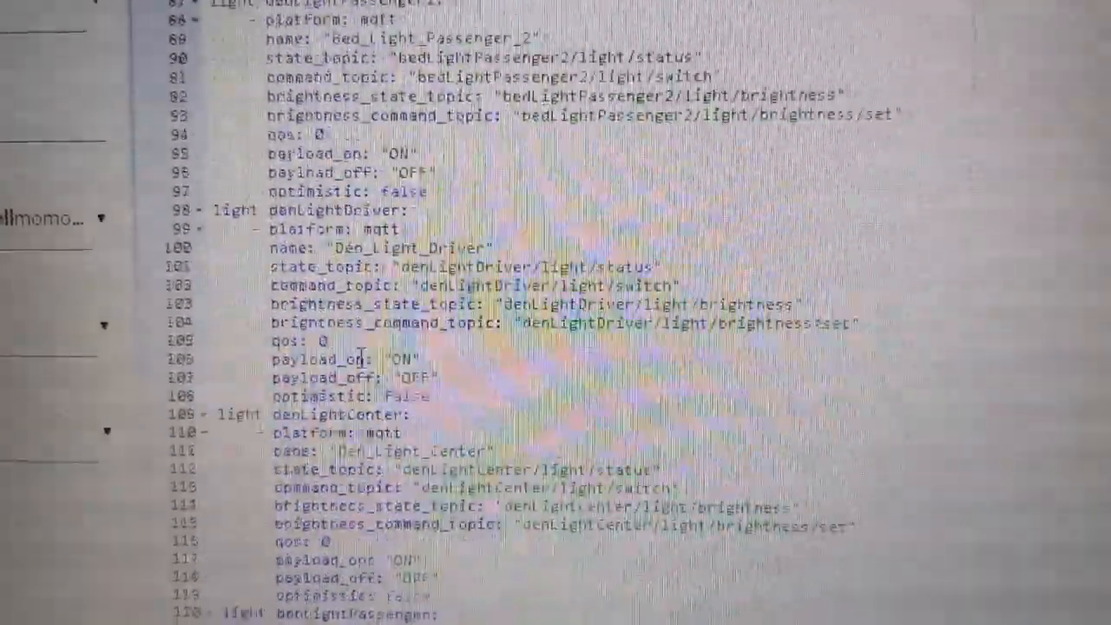
scroll("down", 3)
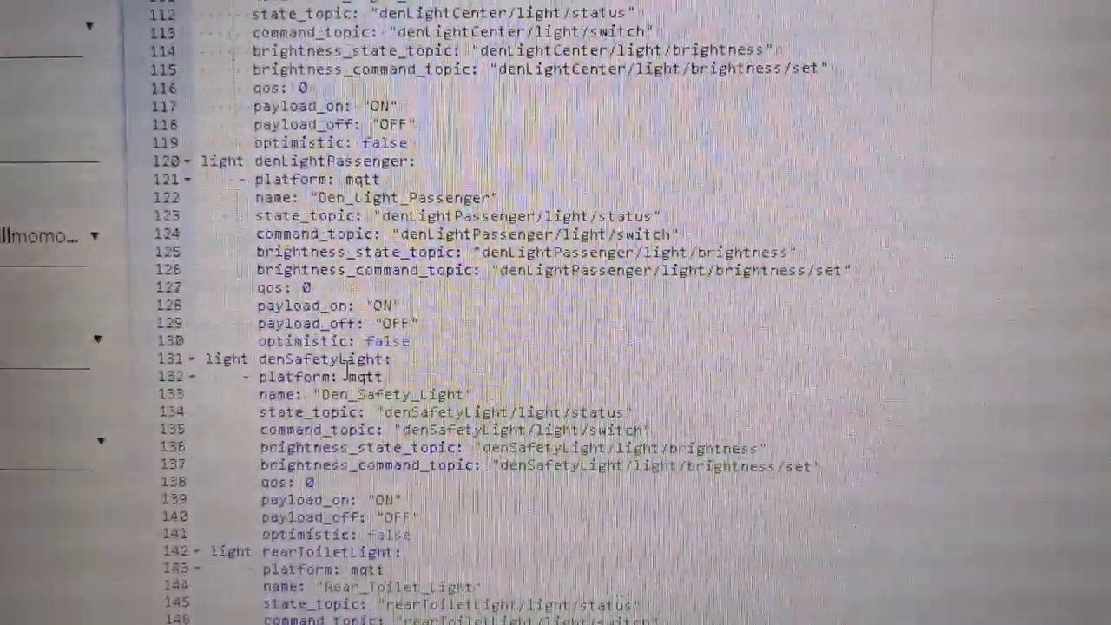
scroll("down", 3)
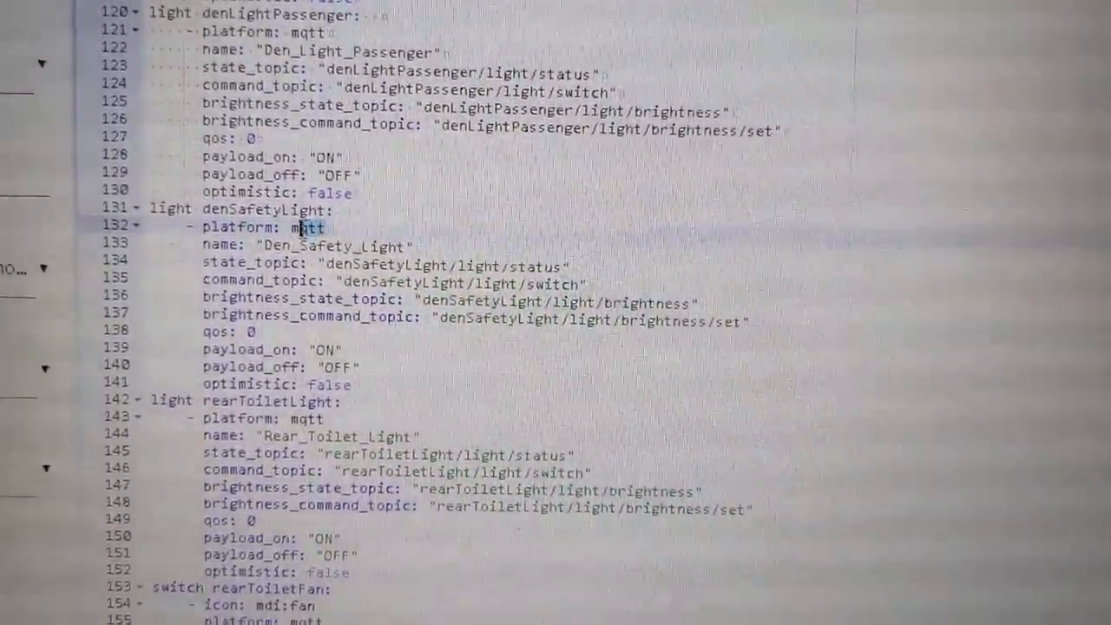
scroll("down", 3)
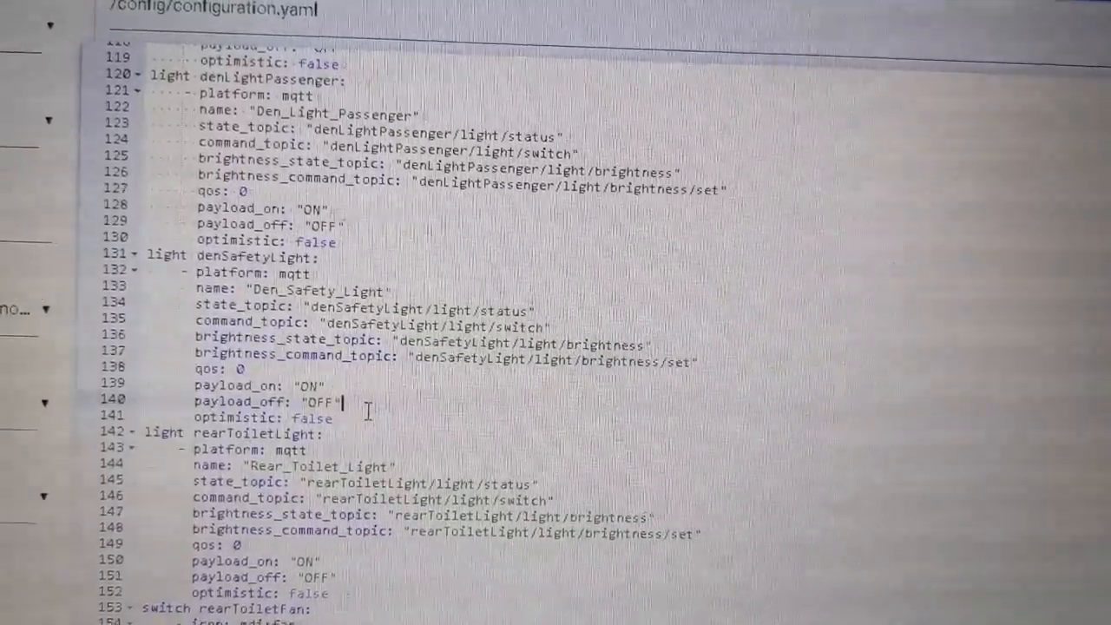
scroll("down", 3)
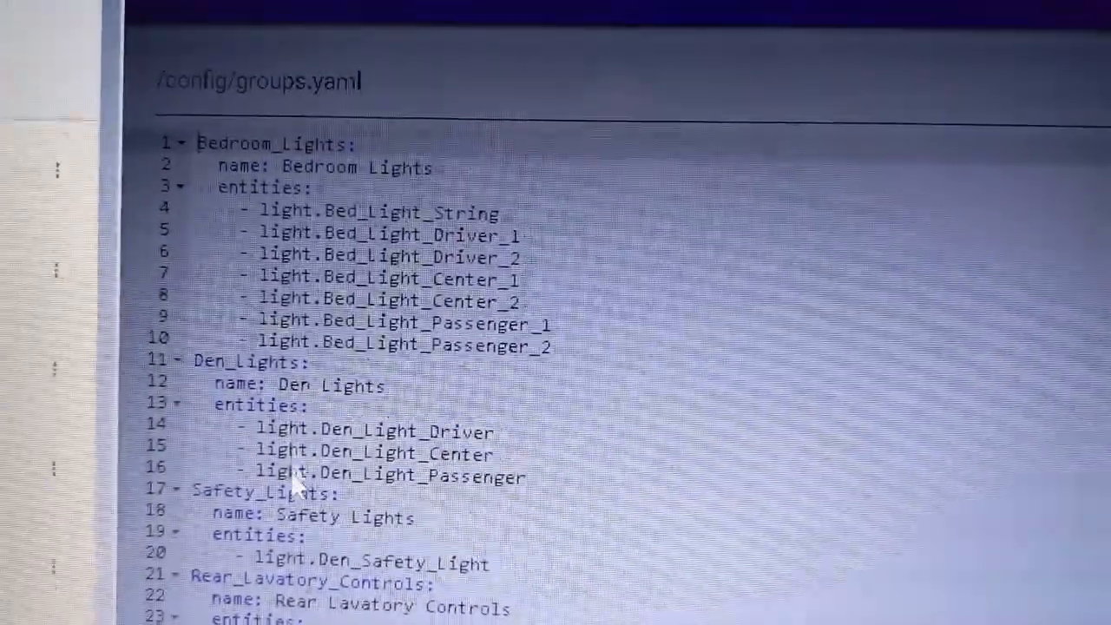
Scroll through groups.yaml's Bedroom, Den, Safety and Rear Lavatory light groups.
scroll("down", 3)
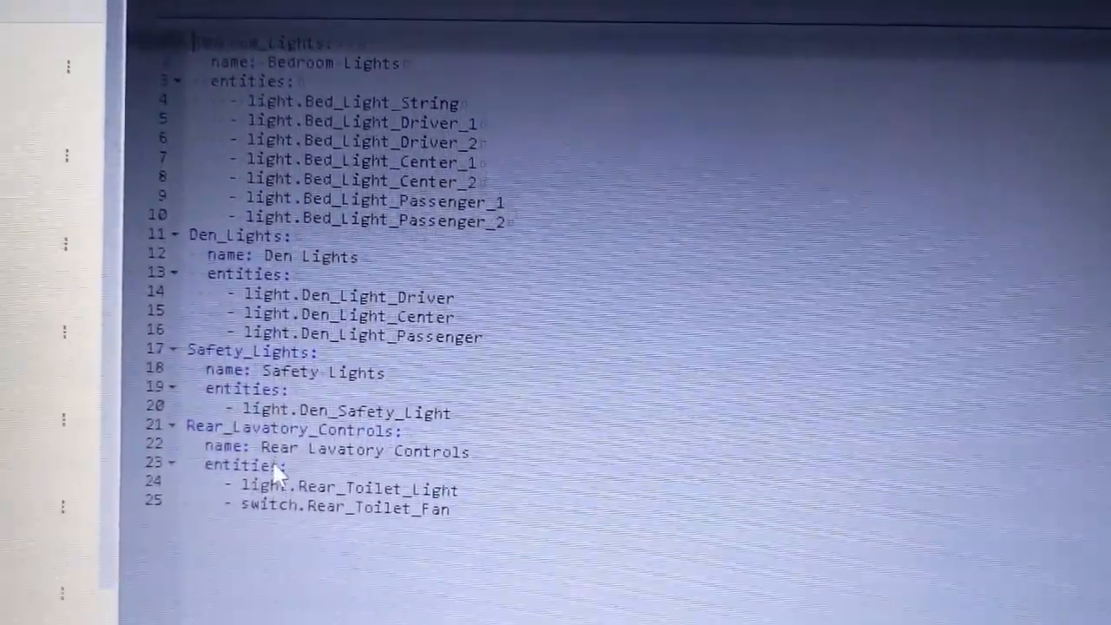
scroll("down", 3)
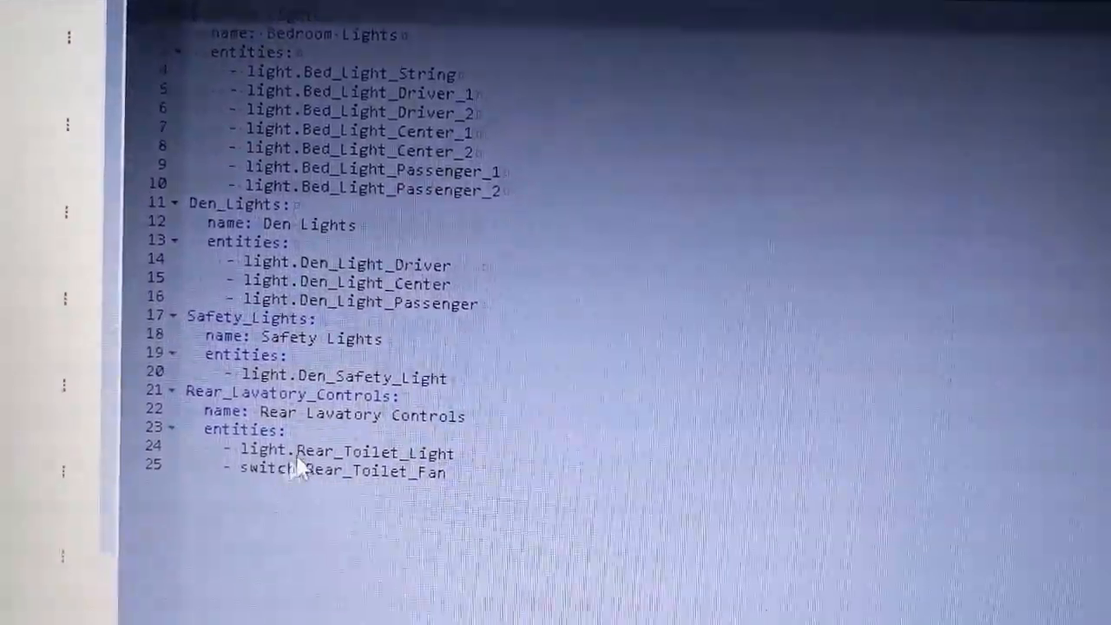
scroll("down", 3)
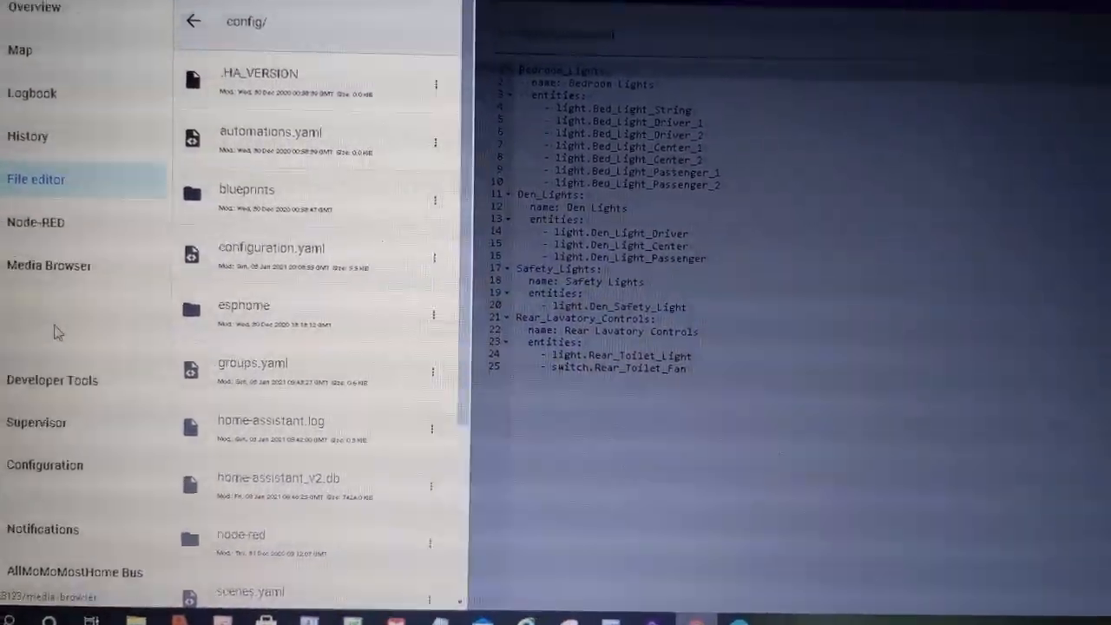
Close the config file list and switch to the Supervisor section.
left_click(264, 376)
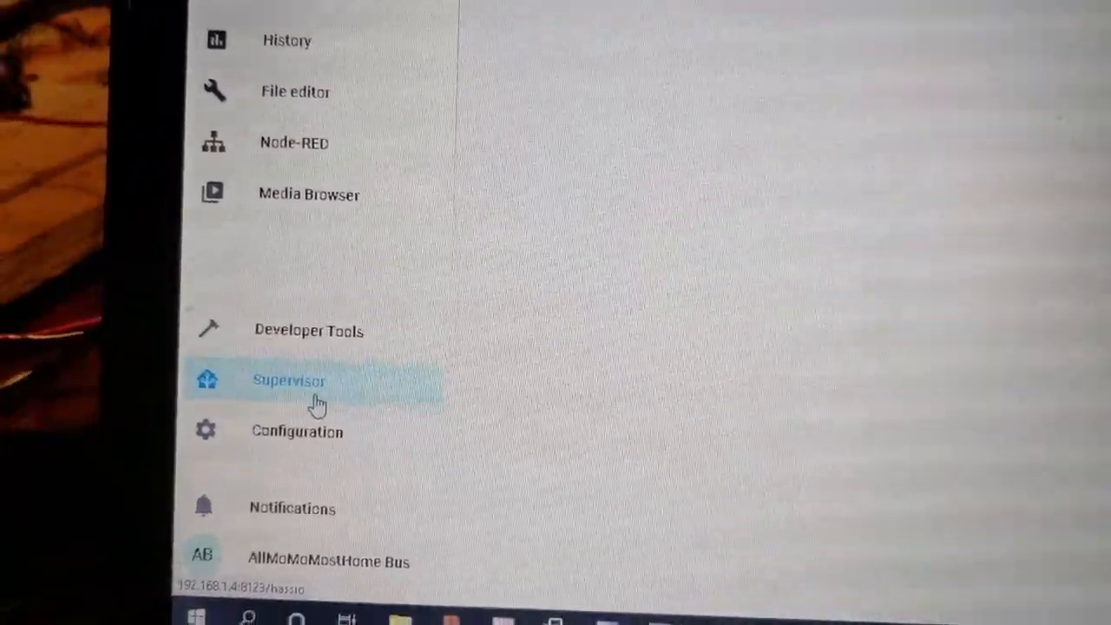
left_click(288, 381)
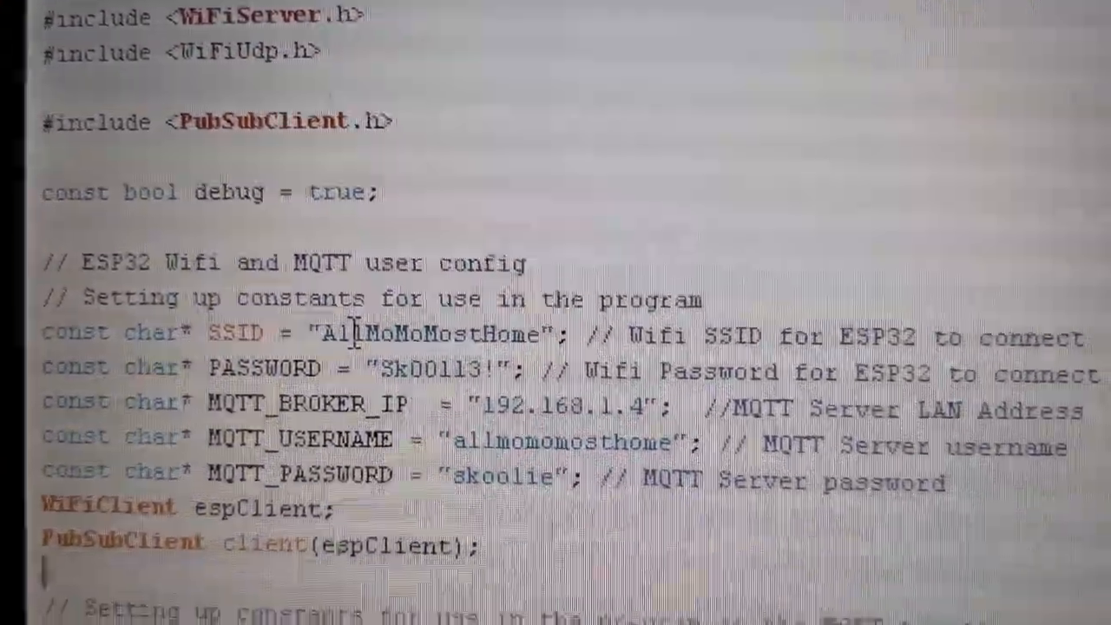
scroll("down", 3)
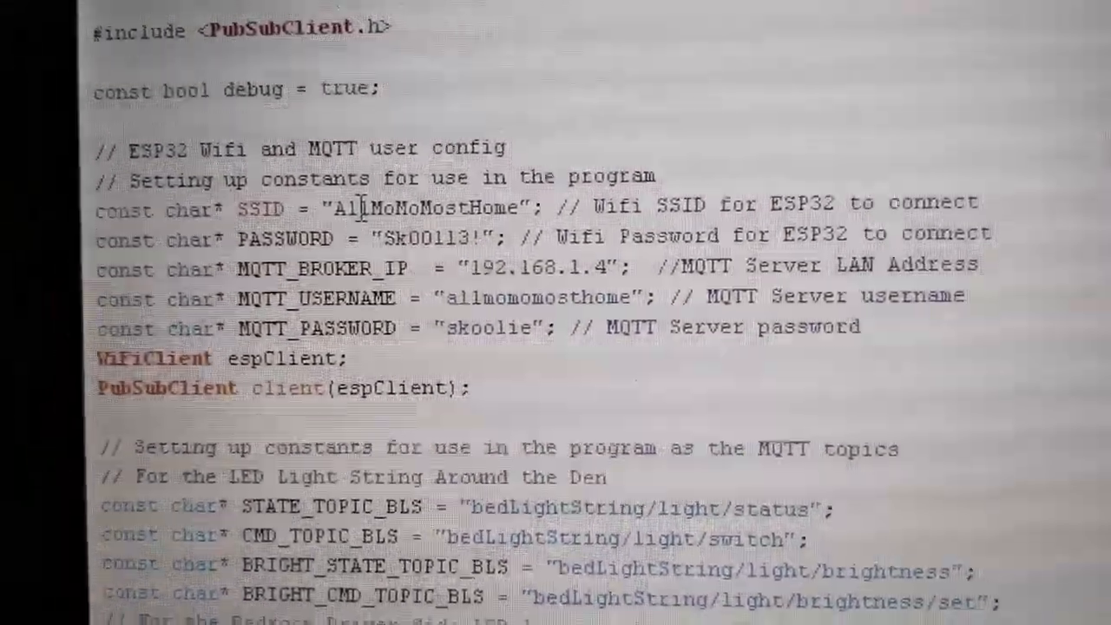
scroll("down", 3)
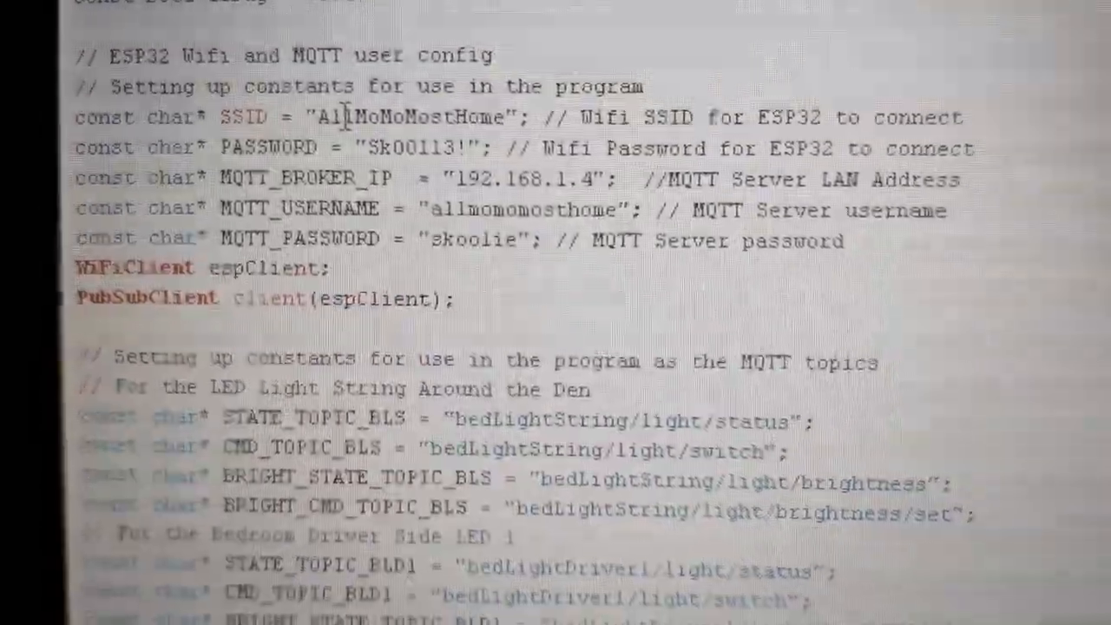
scroll("down", 3)
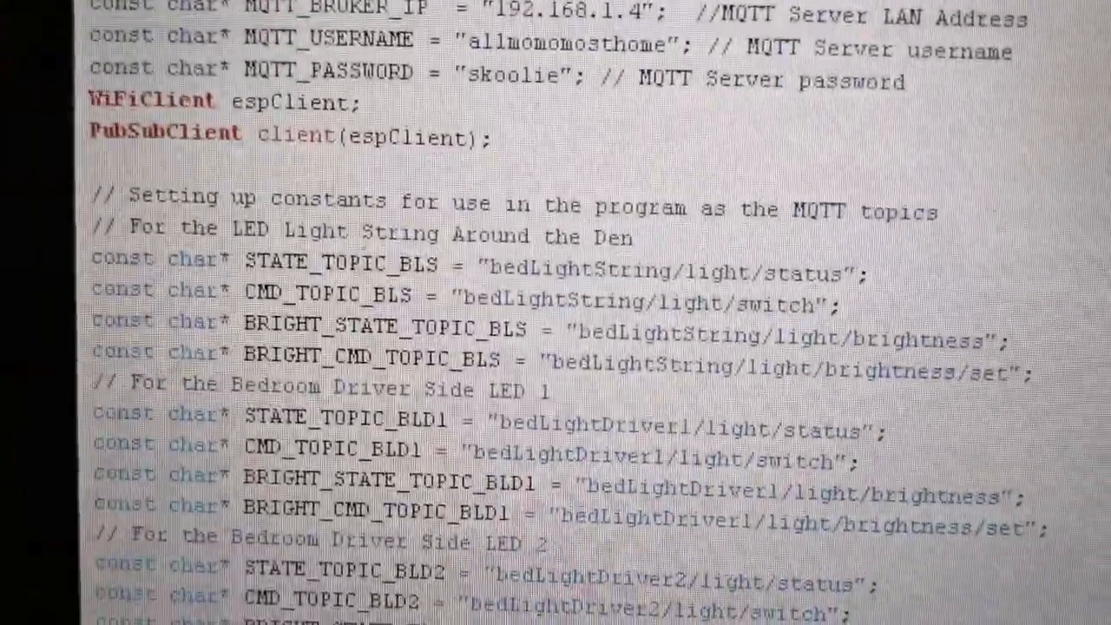
scroll("down", 3)
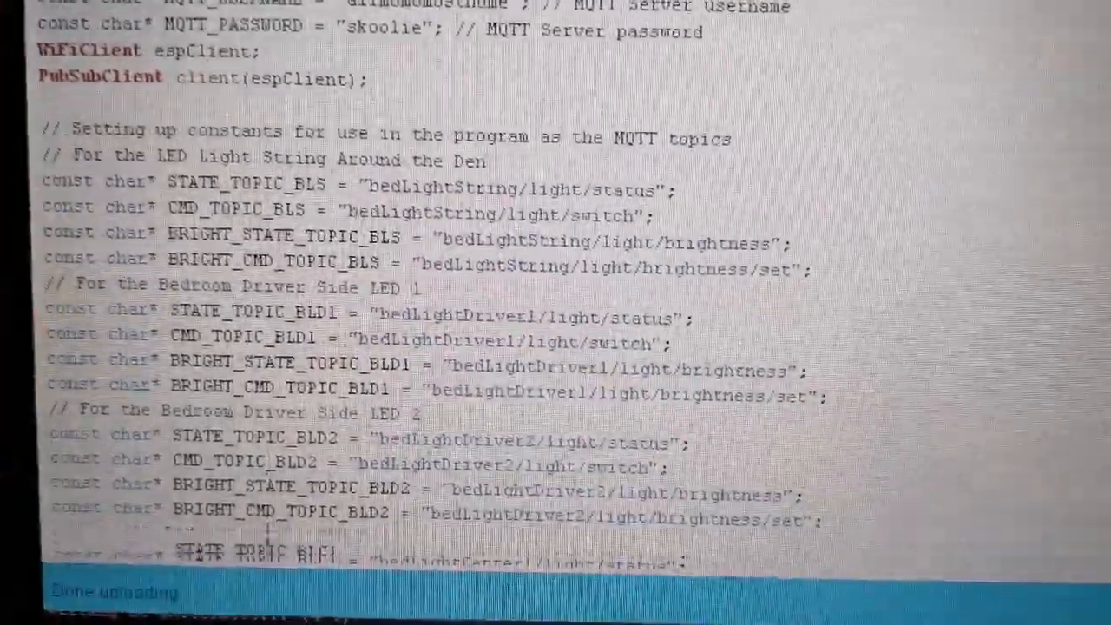
scroll("down", 3)
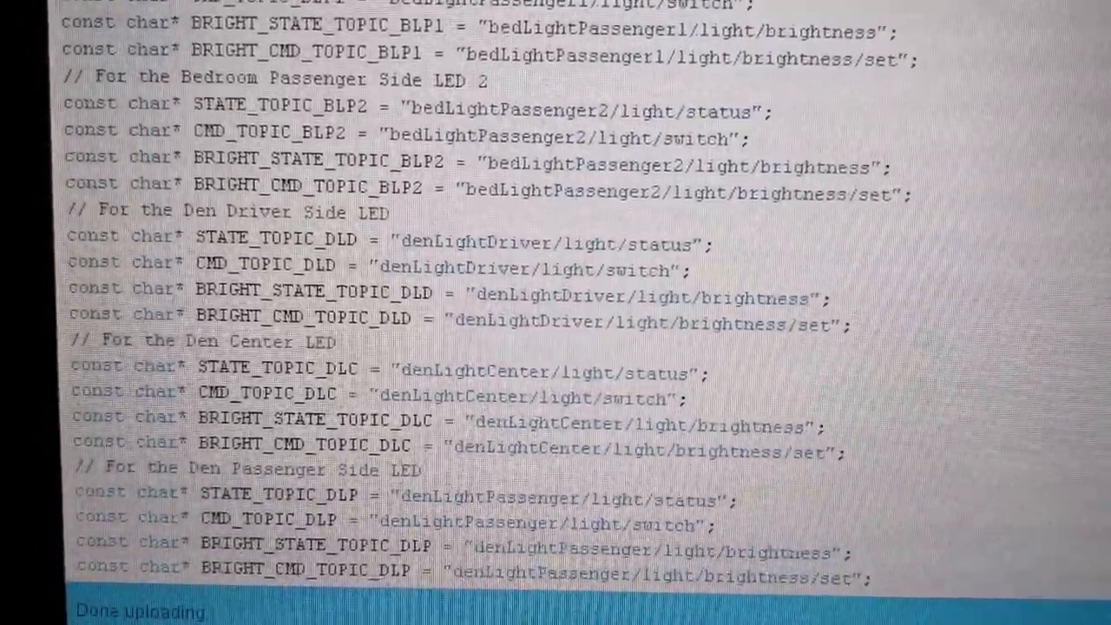
scroll("down", 3)
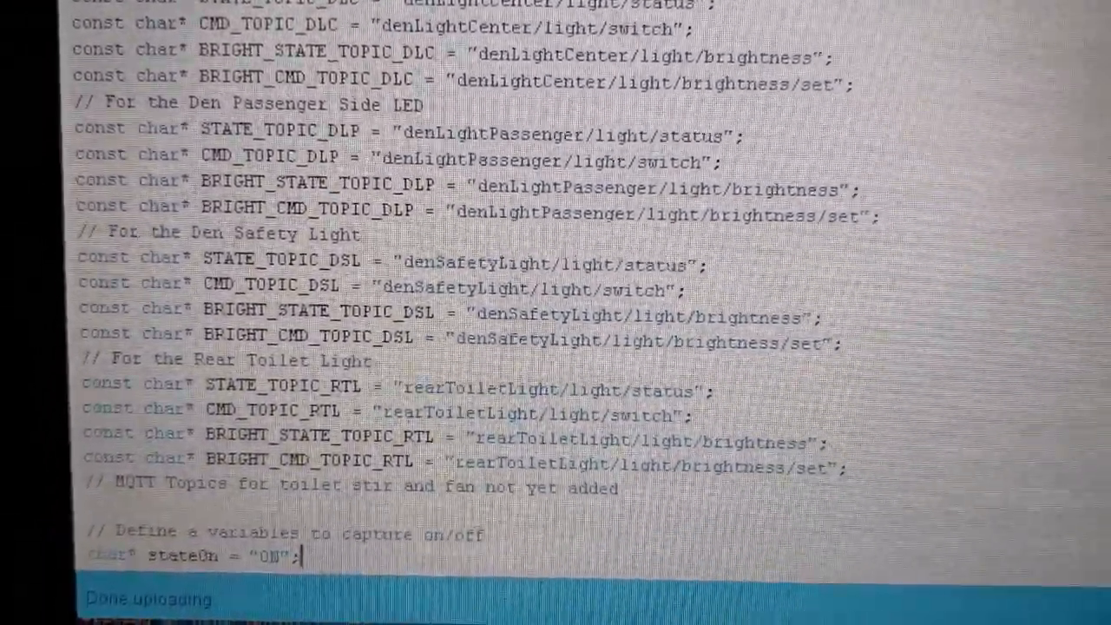
scroll("down", 3)
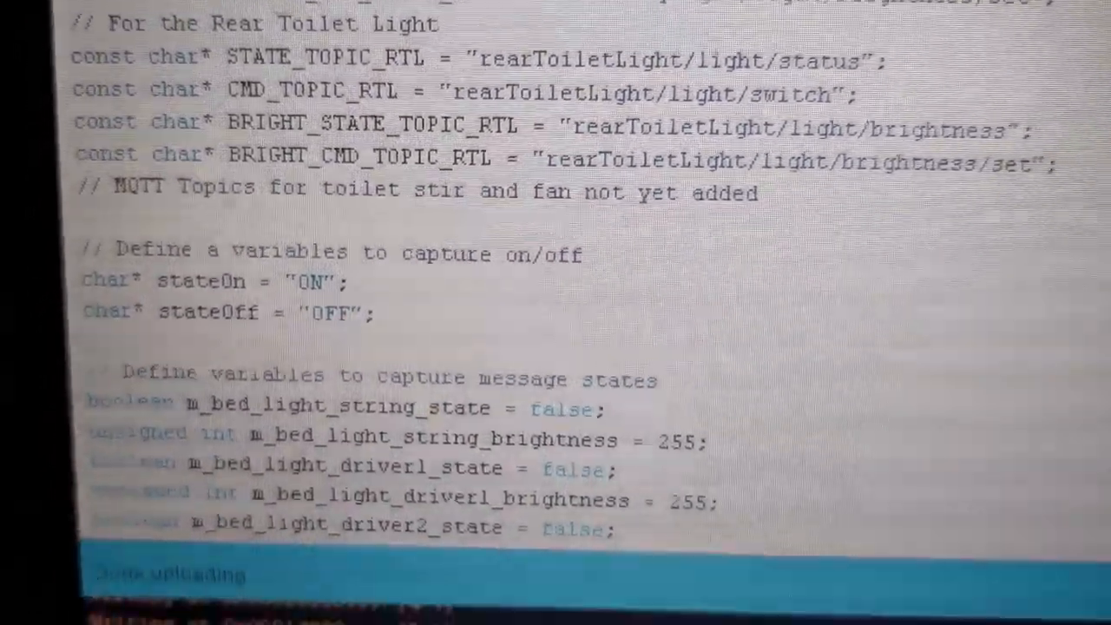
scroll("down", 3)
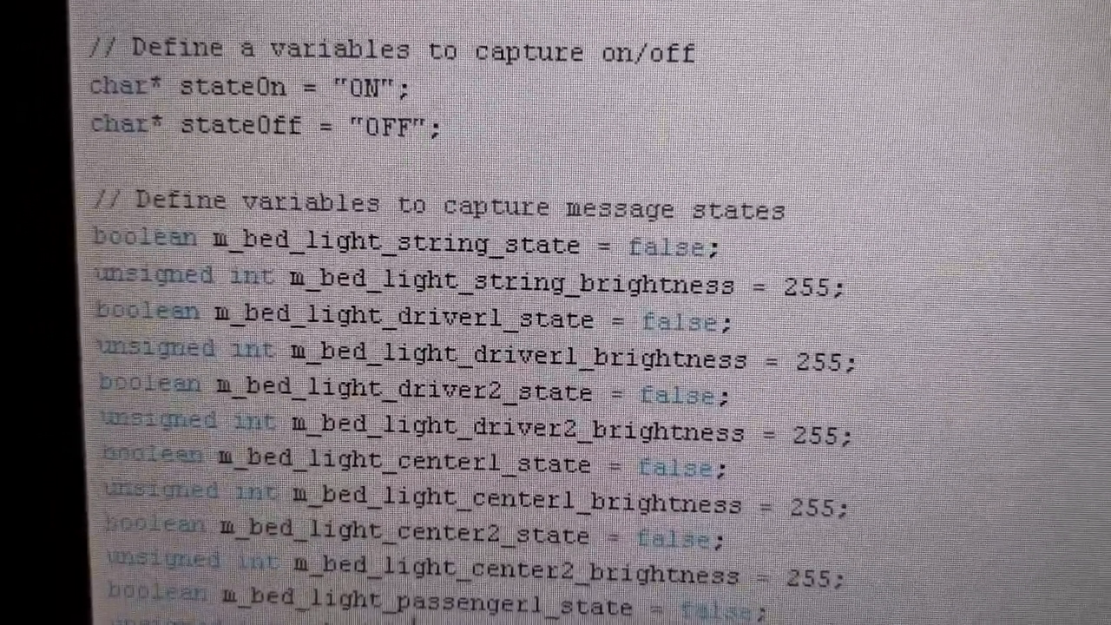
scroll("down", 3)
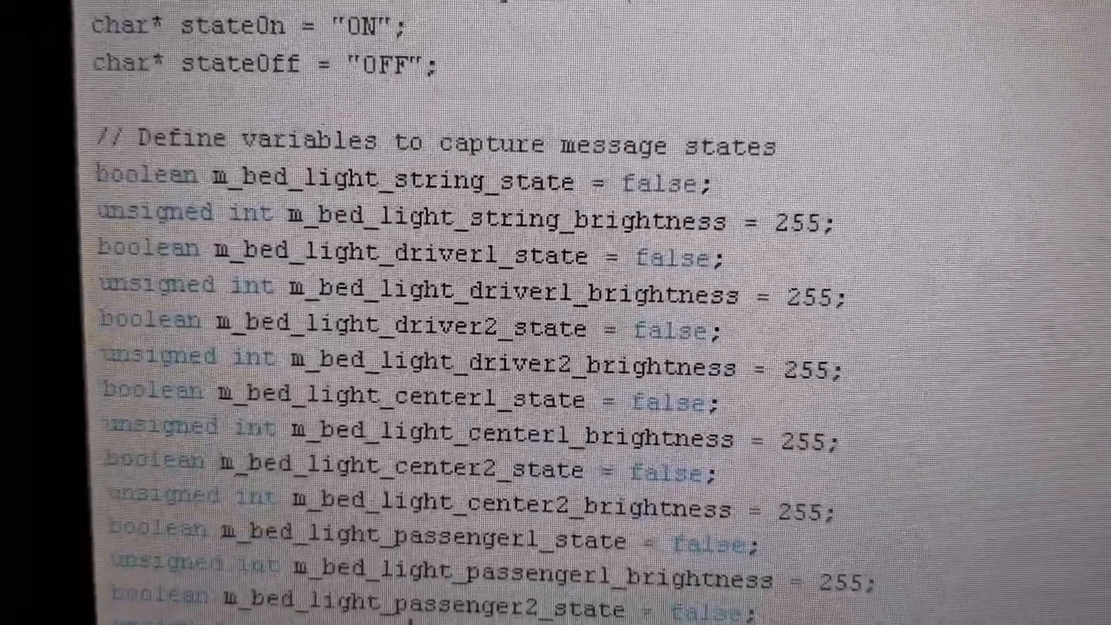
scroll("down", 3)
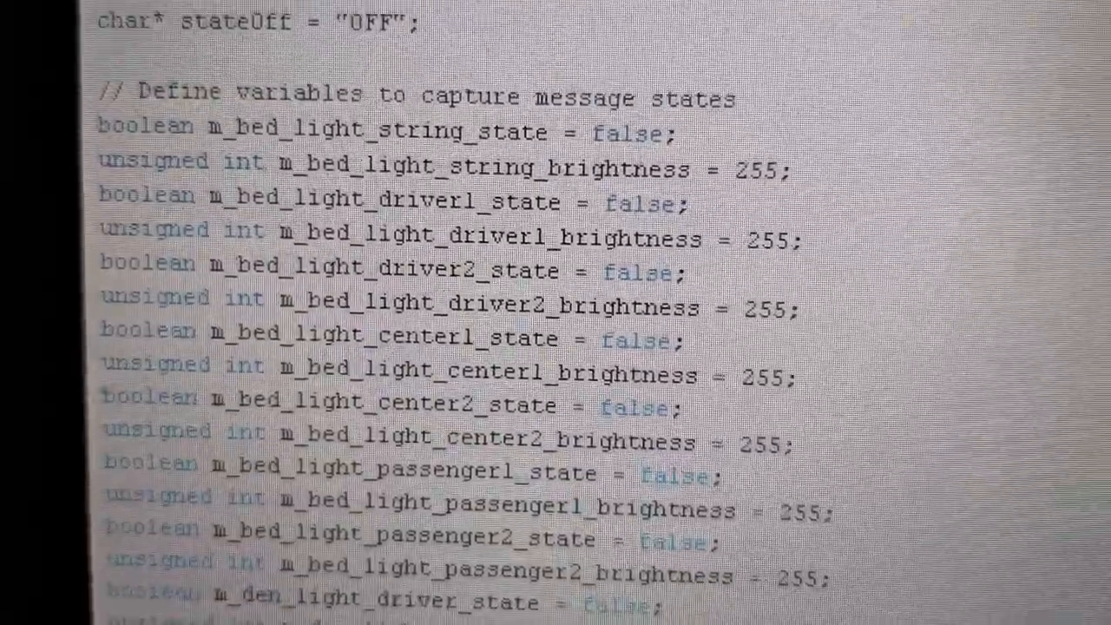
scroll("down", 3)
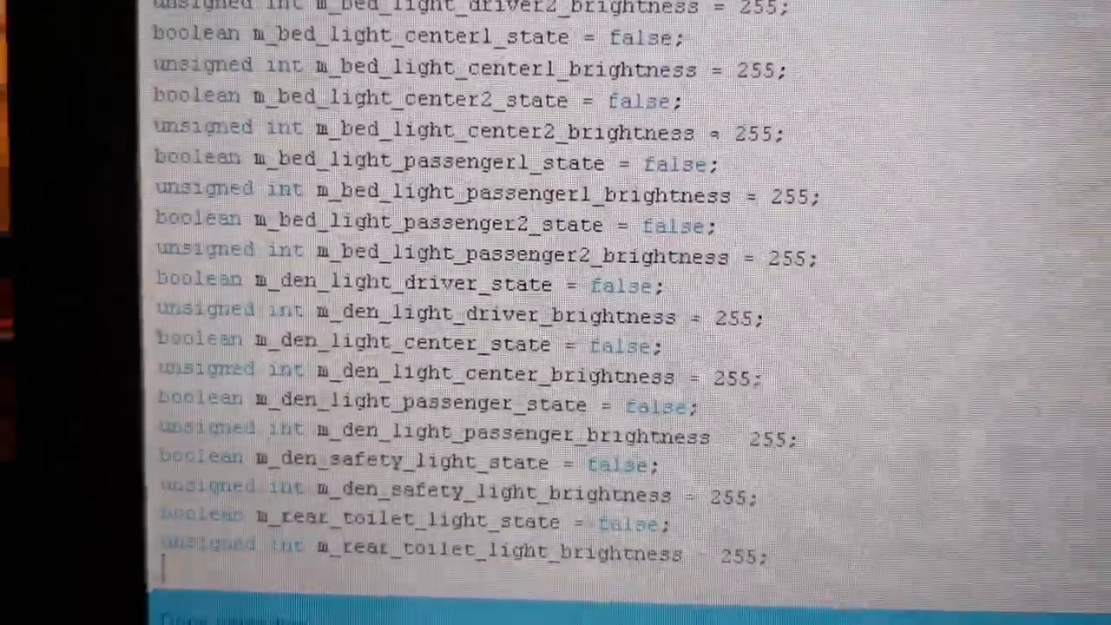
scroll("down", 3)
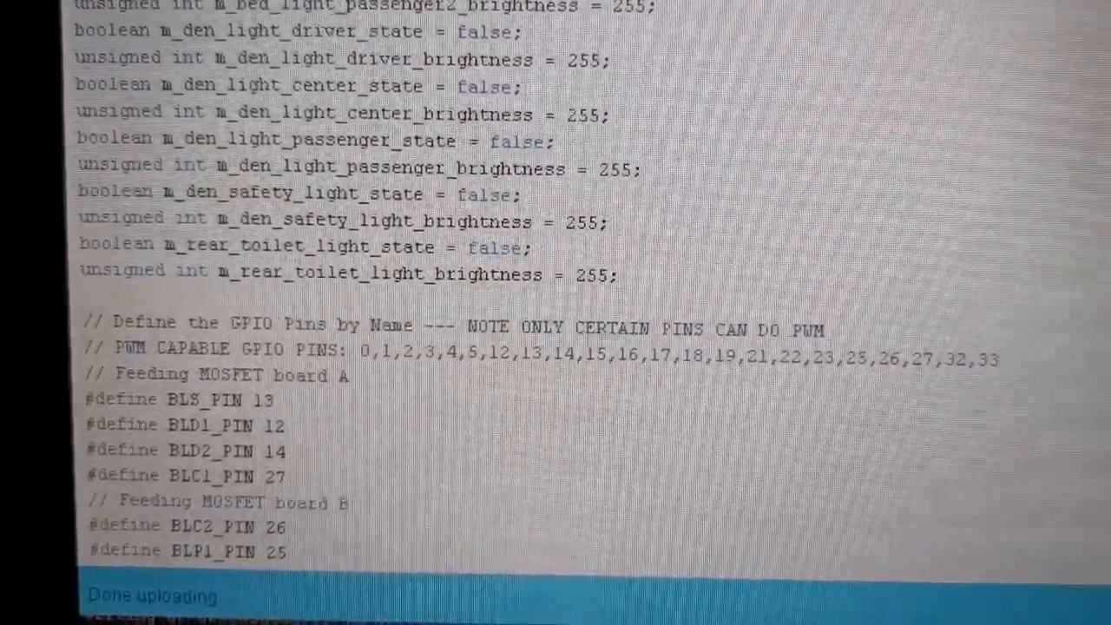
scroll("down", 3)
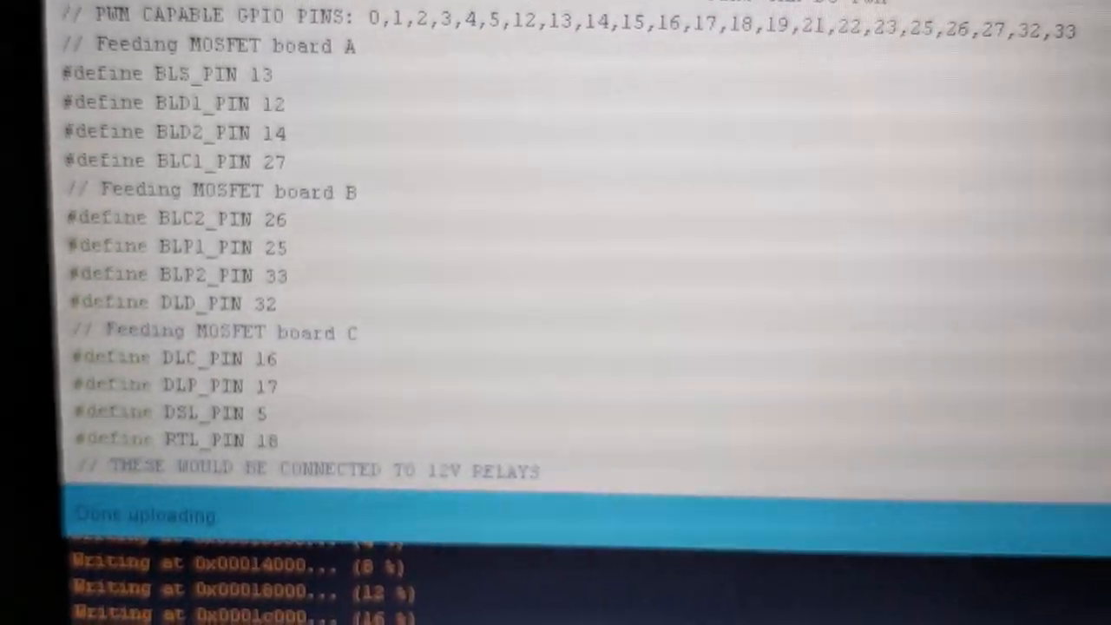
scroll("down", 3)
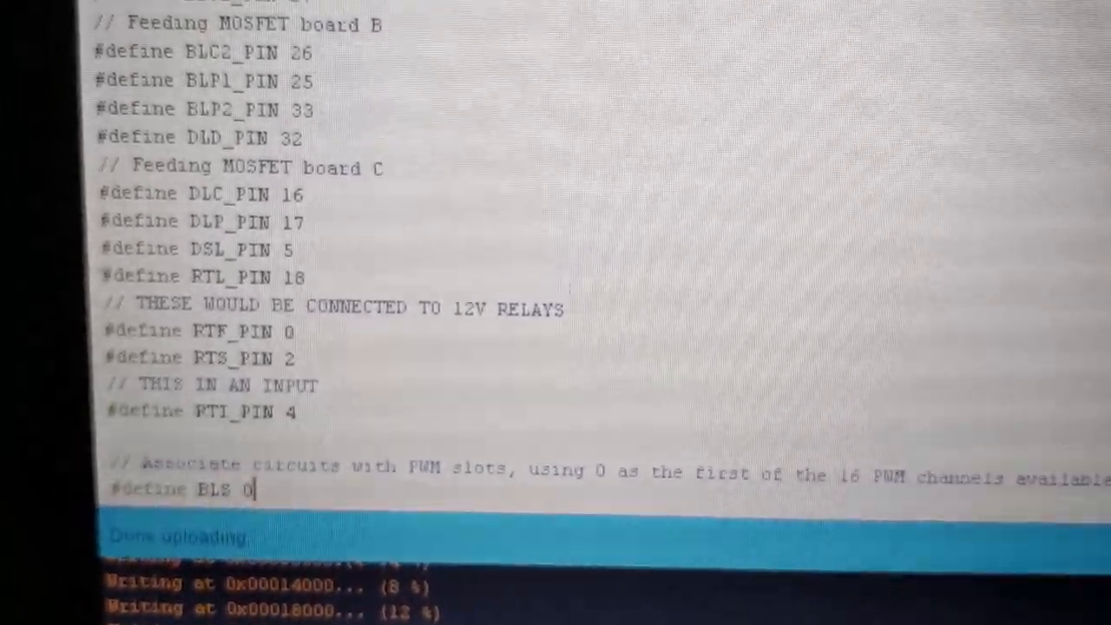
type("#define BLD1 1")
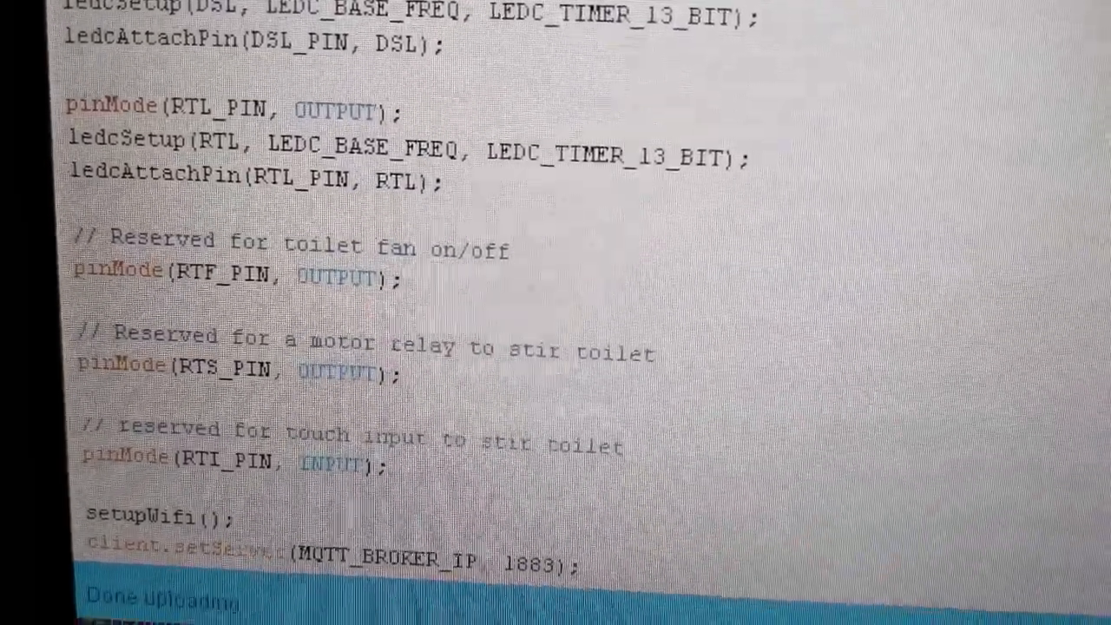
scroll("down", 3)
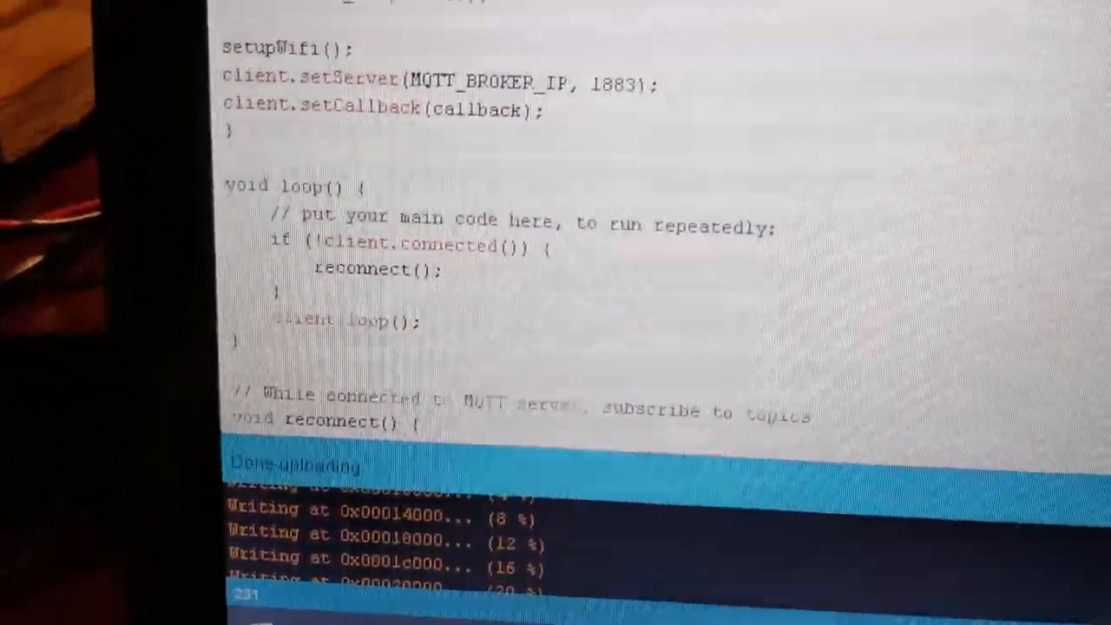
scroll("down", 3)
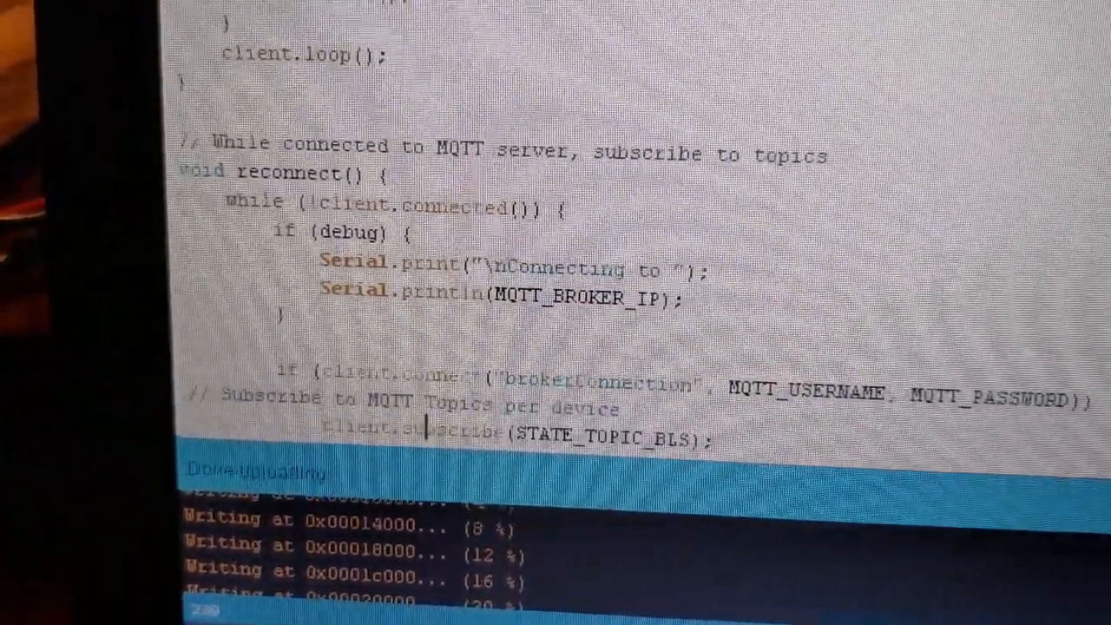
scroll("down", 3)
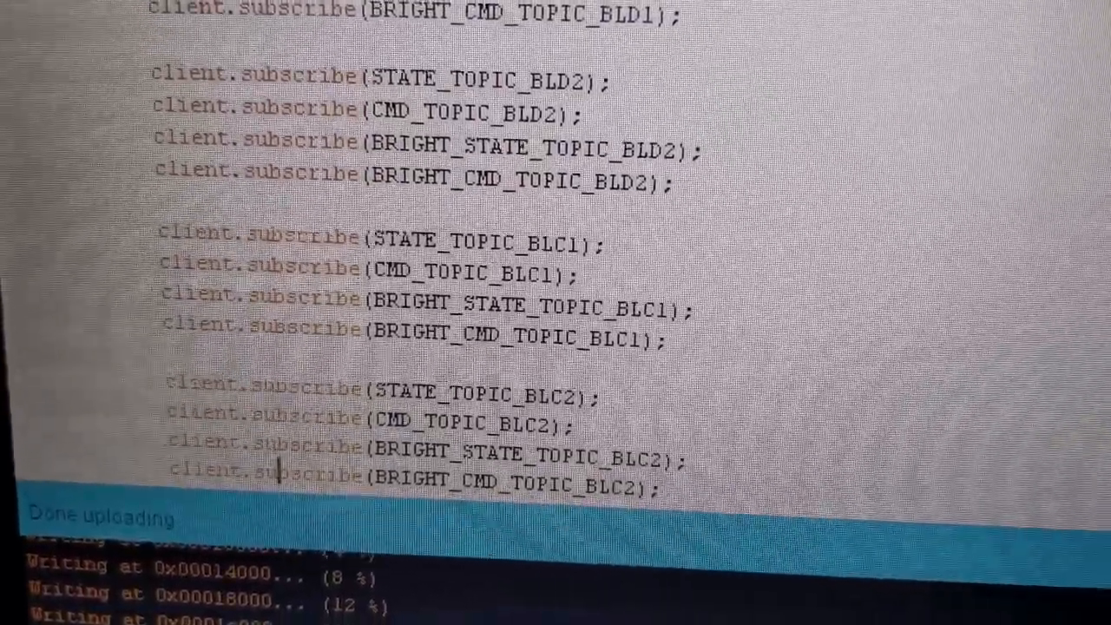
scroll("down", 3)
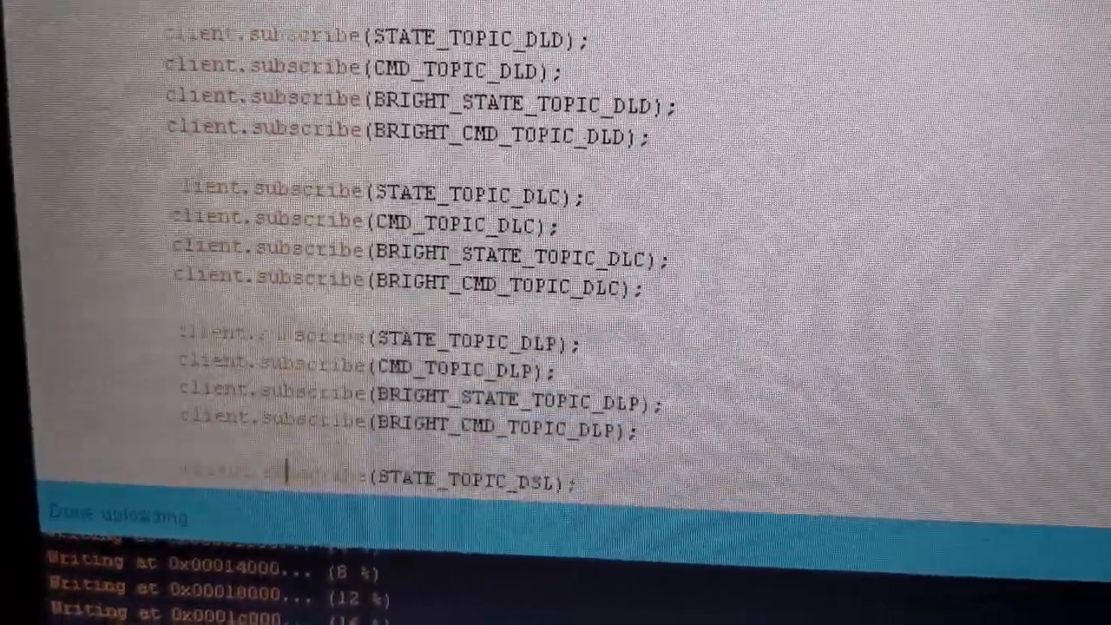
scroll("down", 3)
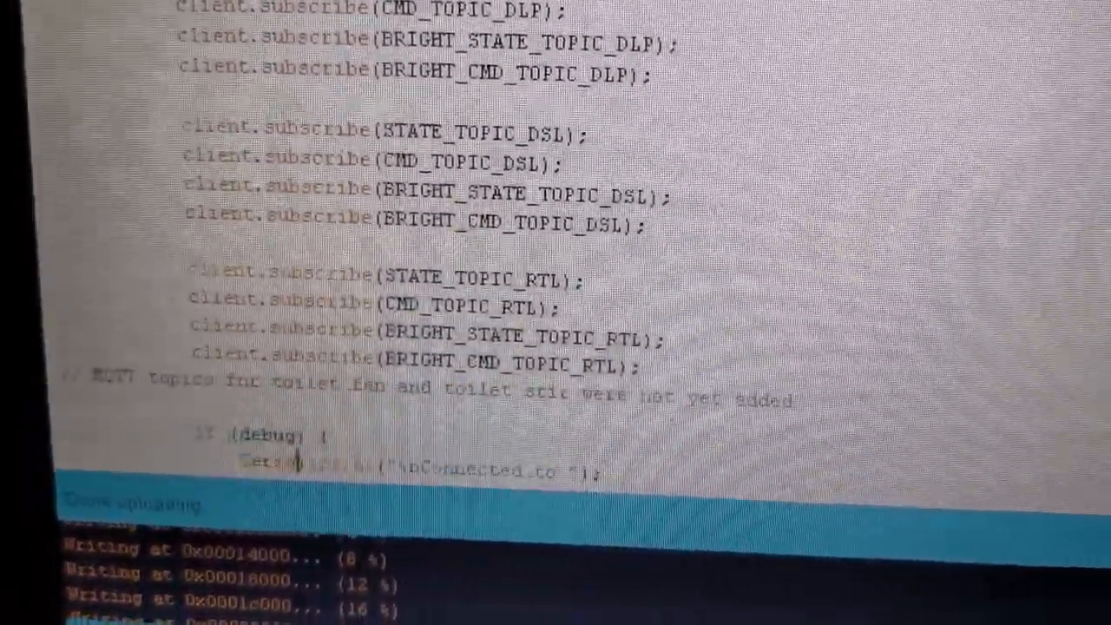
scroll("down", 3)
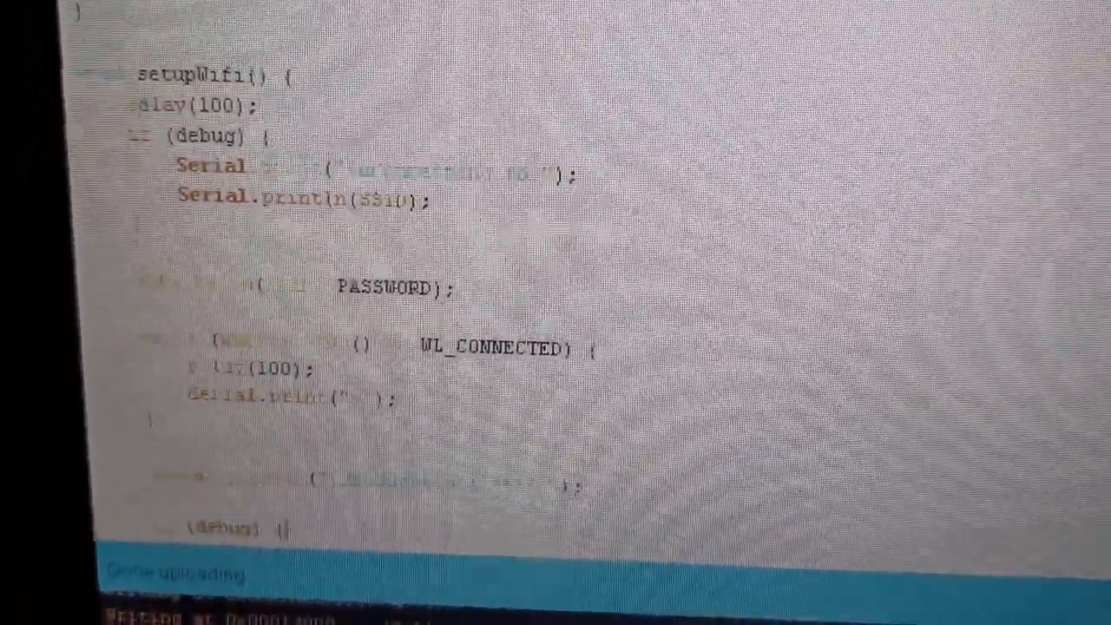
scroll("down", 3)
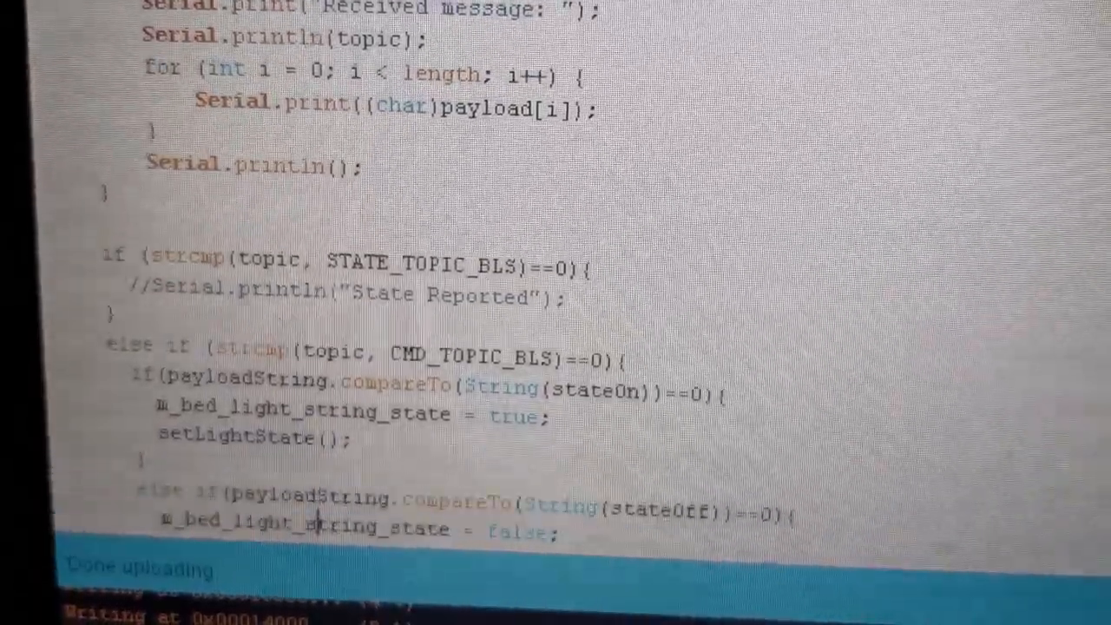
scroll("down", 3)
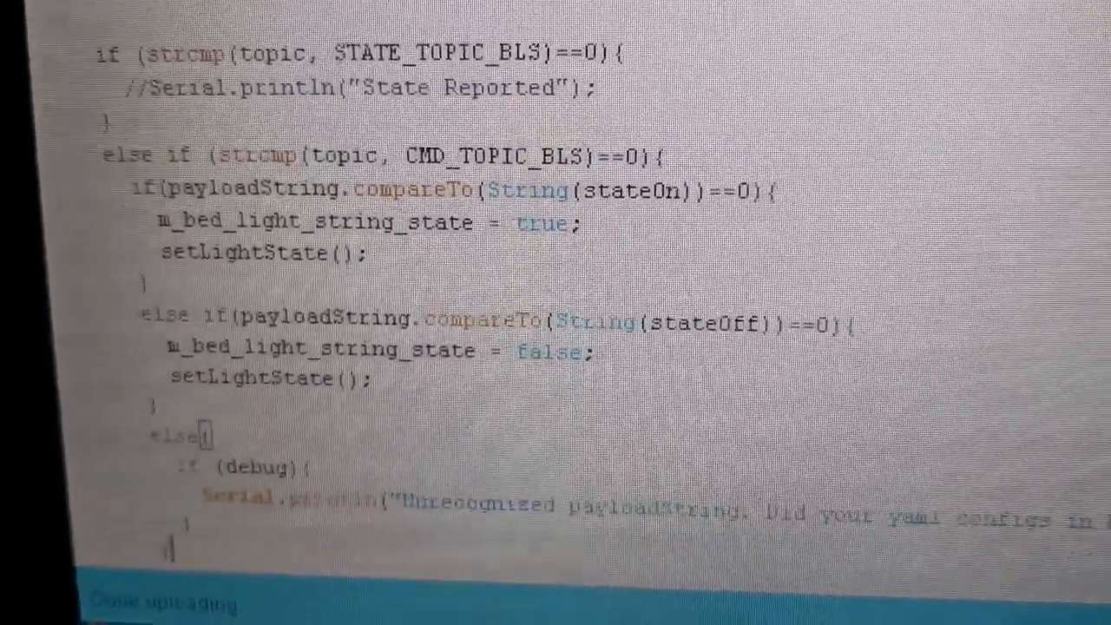
scroll("down", 3)
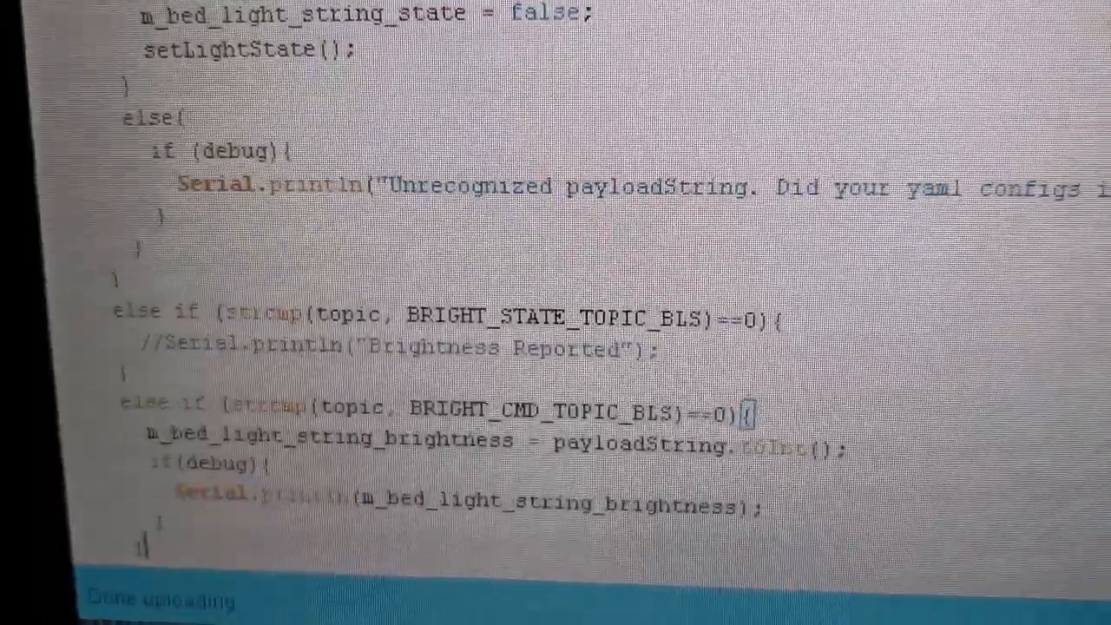
scroll("down", 3)
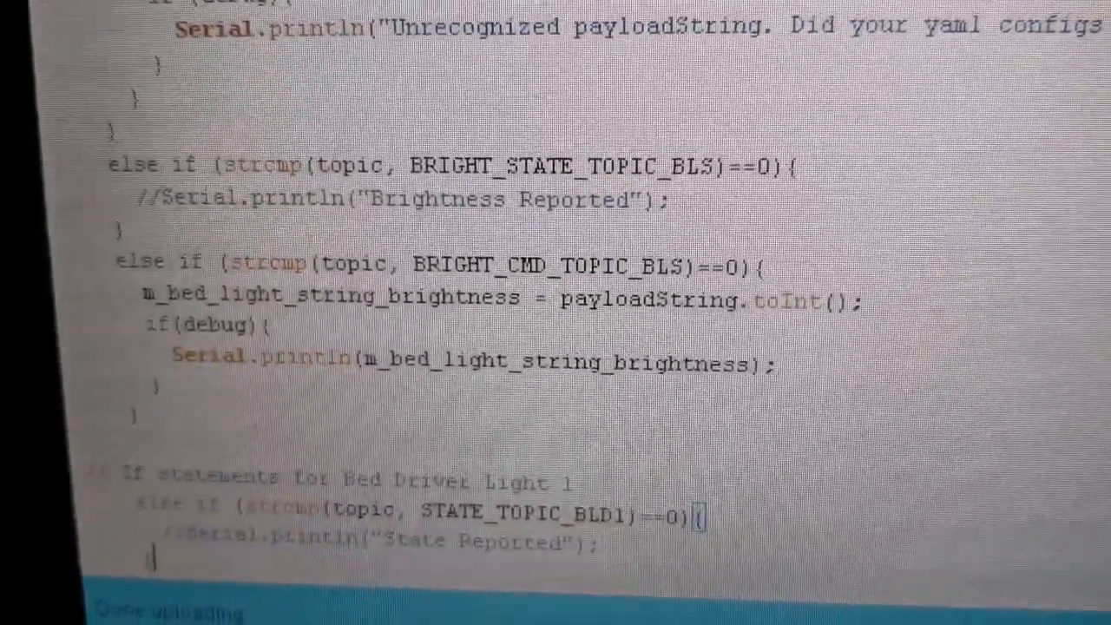
scroll("down", 3)
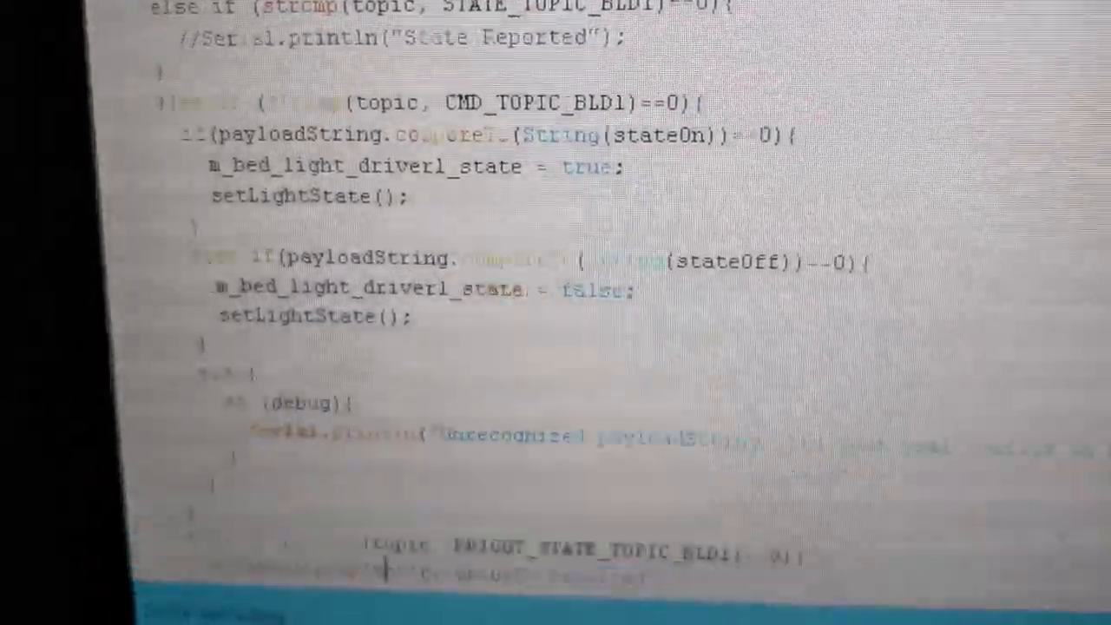
scroll("down", 3)
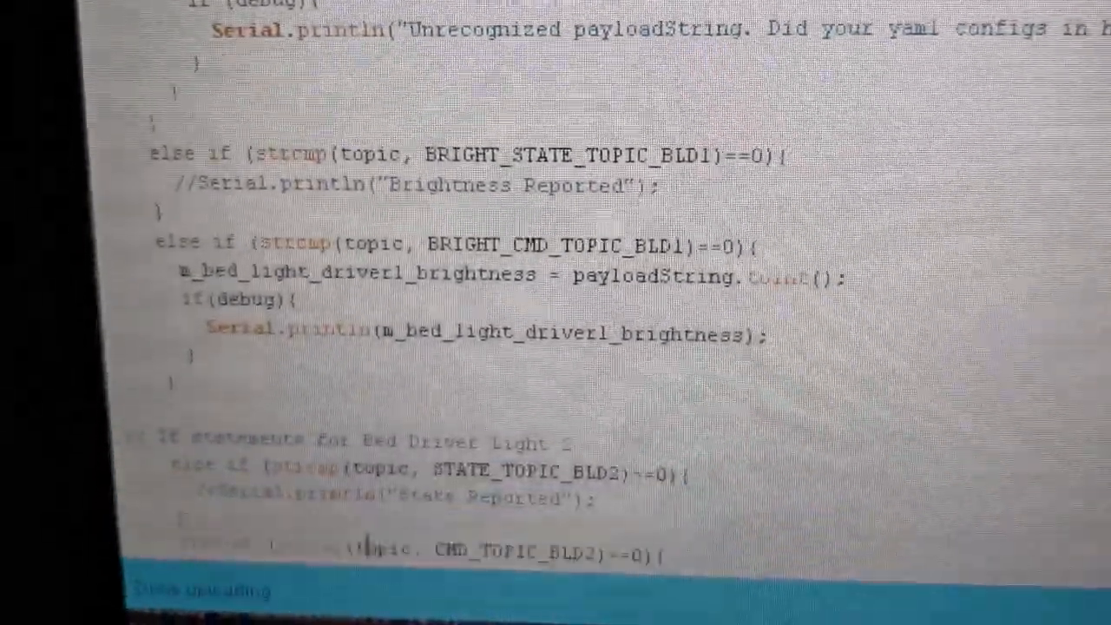
scroll("down", 3)
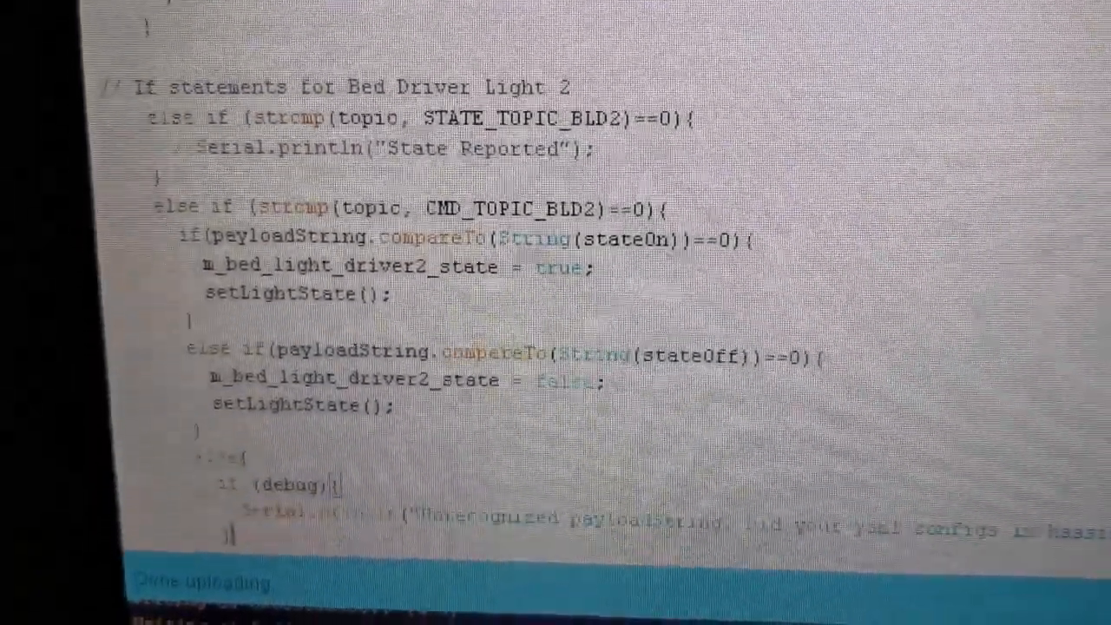
scroll("down", 3)
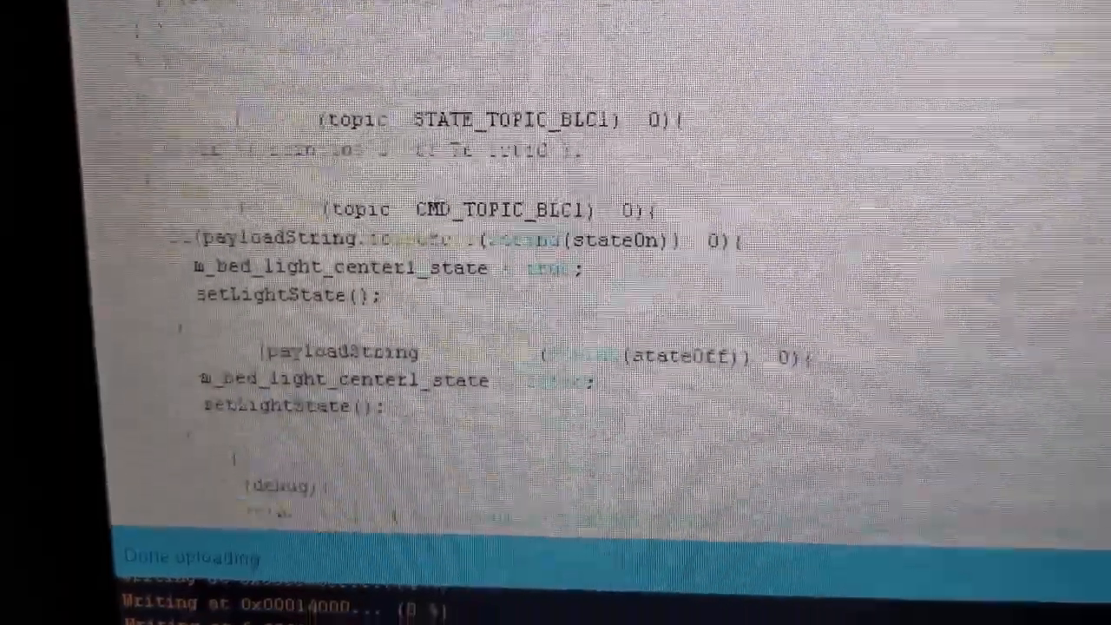
scroll("down", 3)
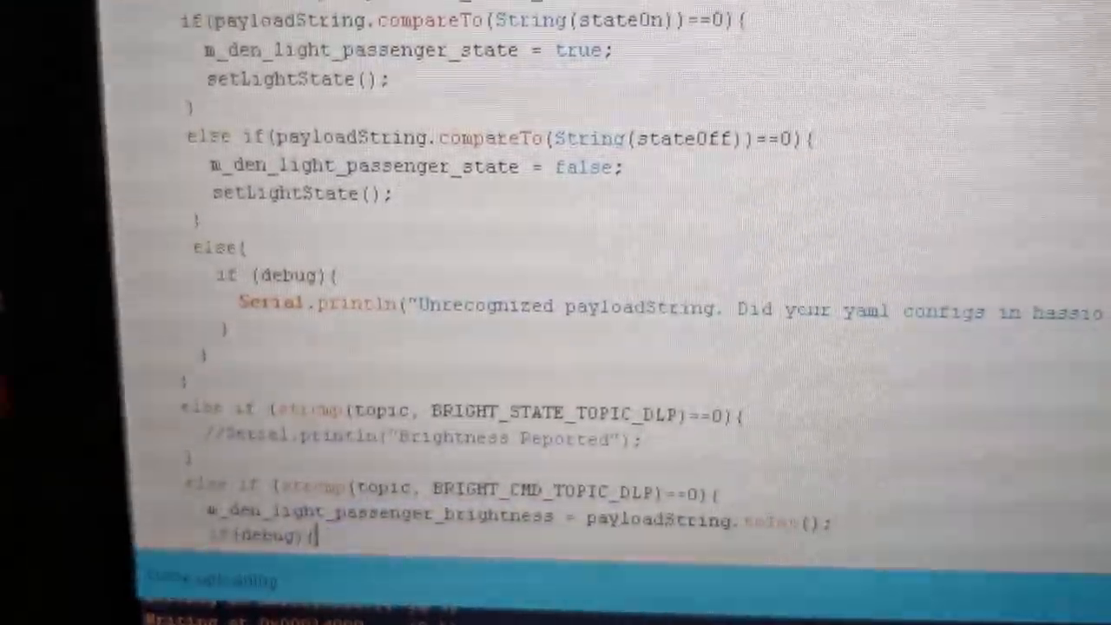
scroll("down", 3)
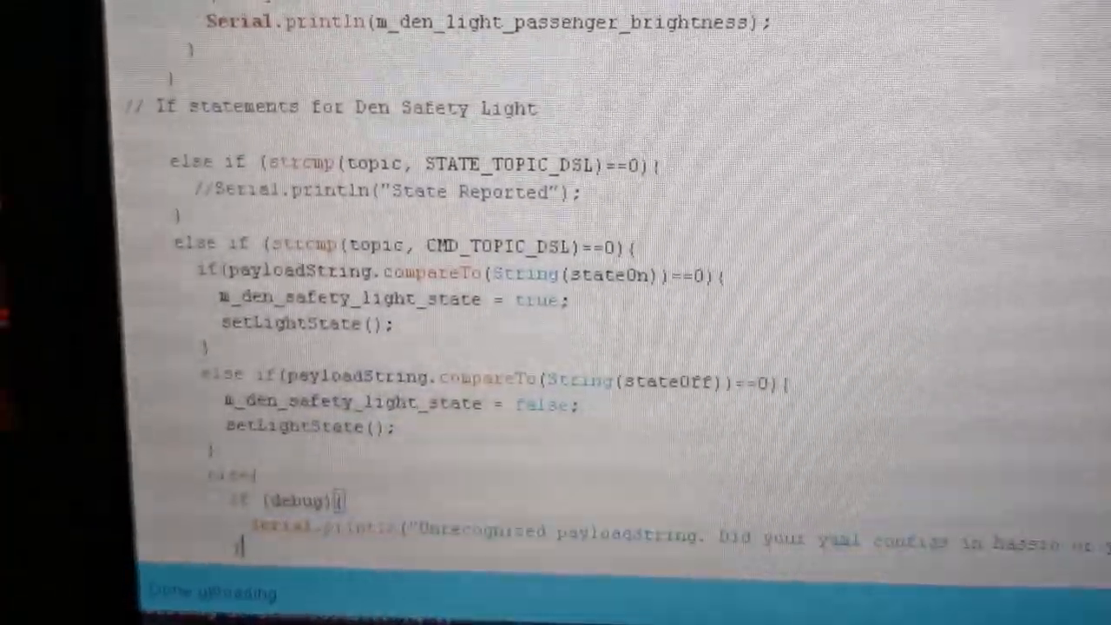
scroll("down", 3)
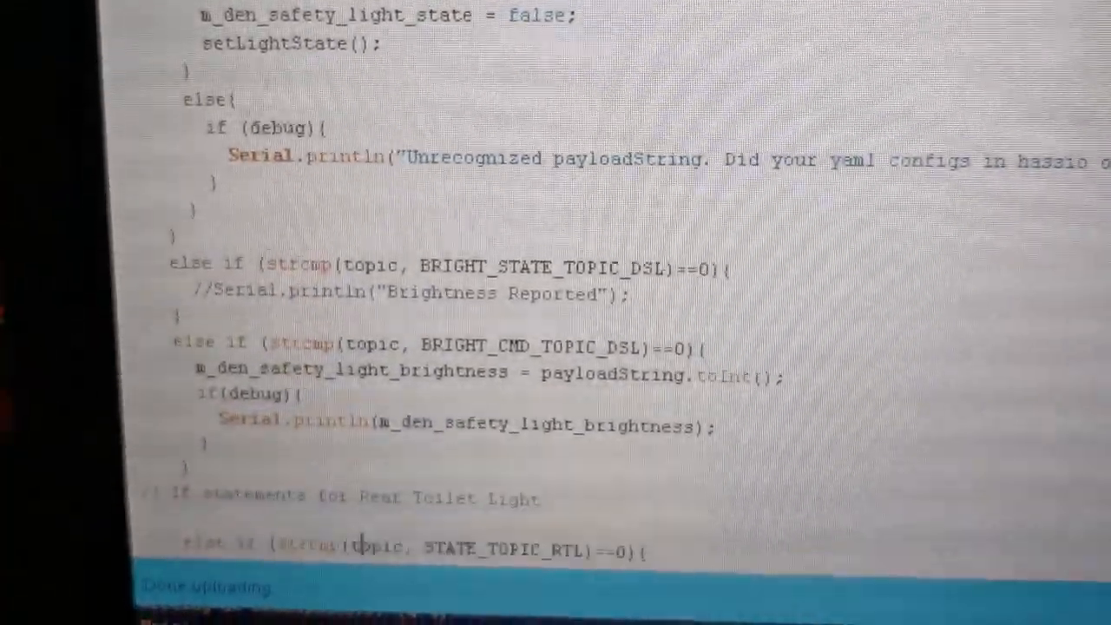
scroll("down", 3)
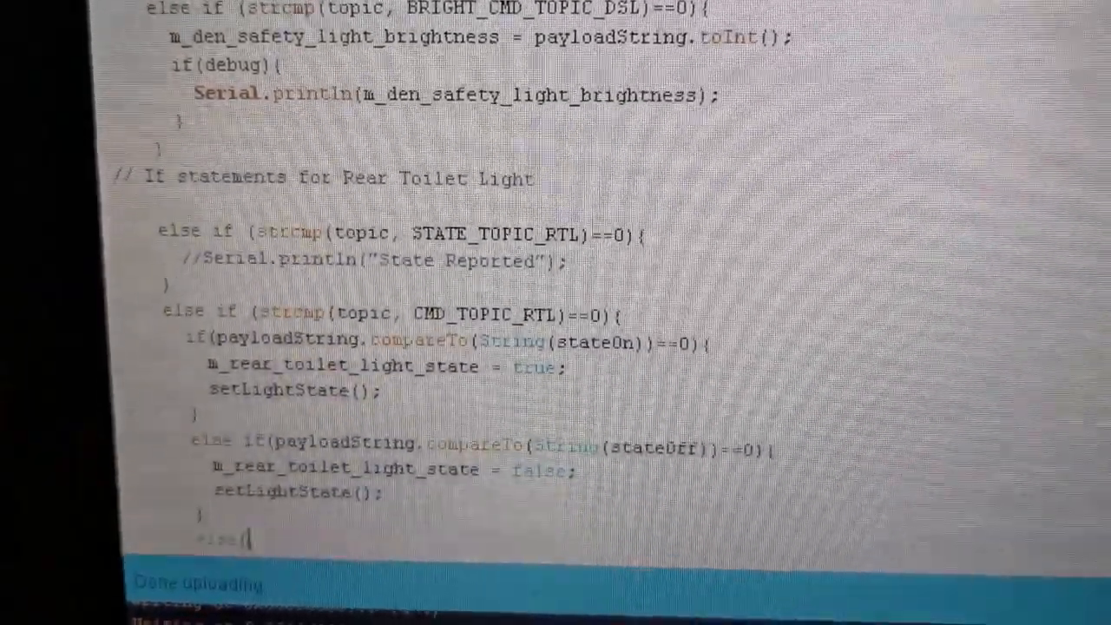
scroll("down", 3)
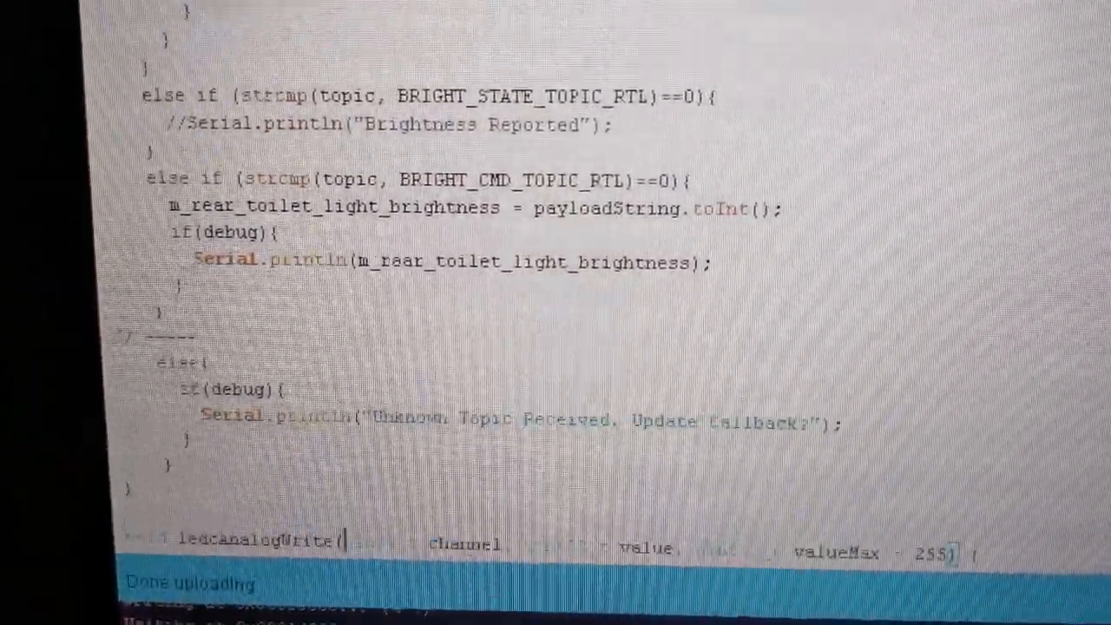
scroll("down", 3)
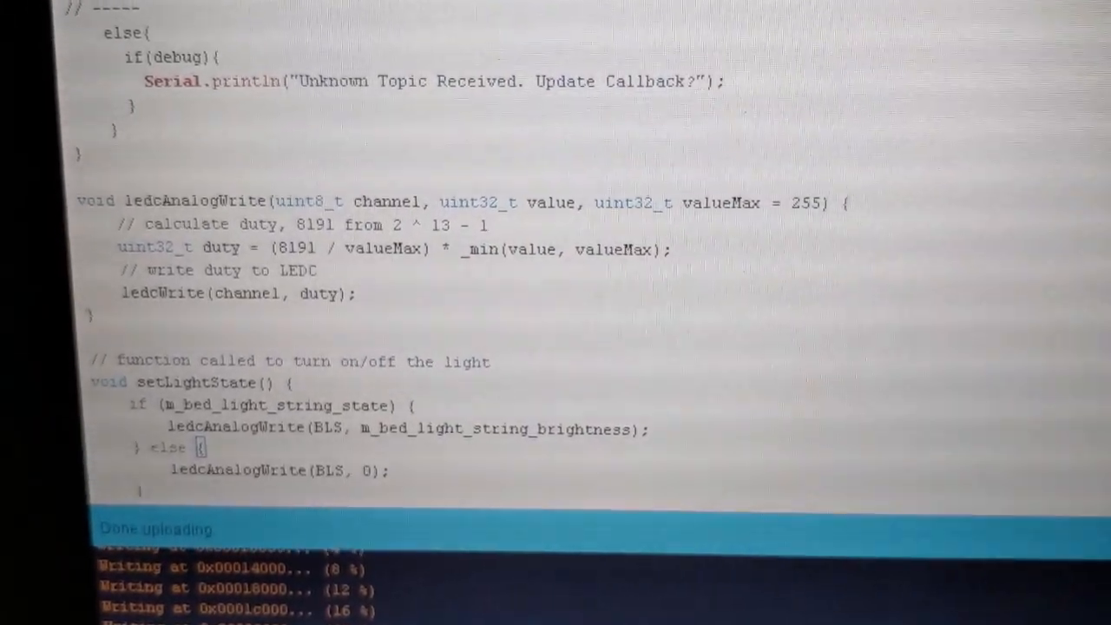
scroll("down", 3)
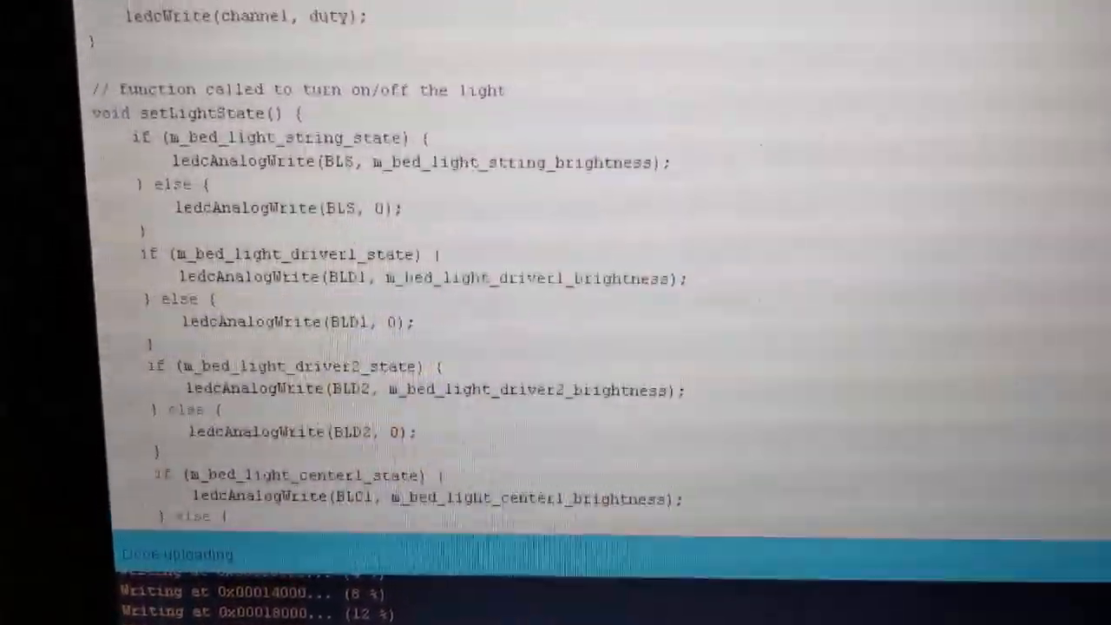
scroll("down", 3)
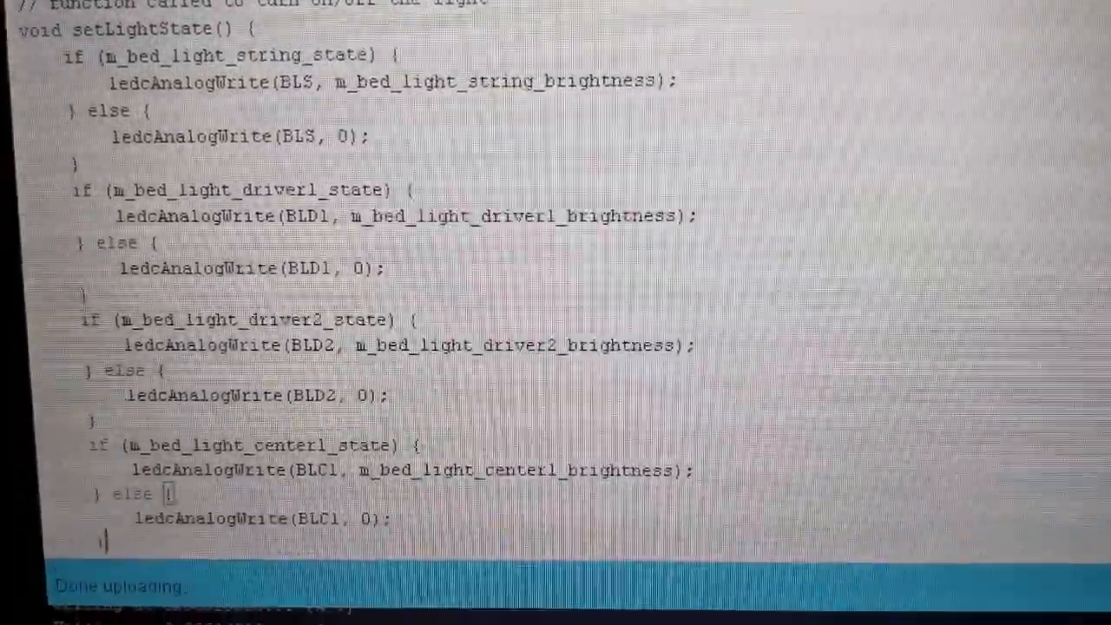
scroll("down", 3)
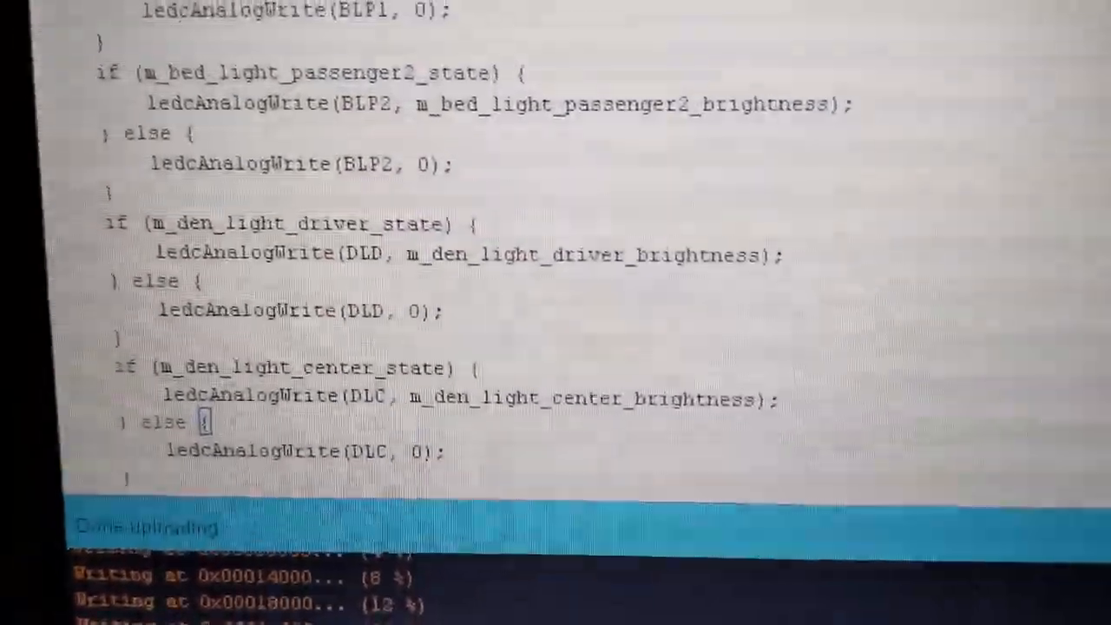
scroll("down", 3)
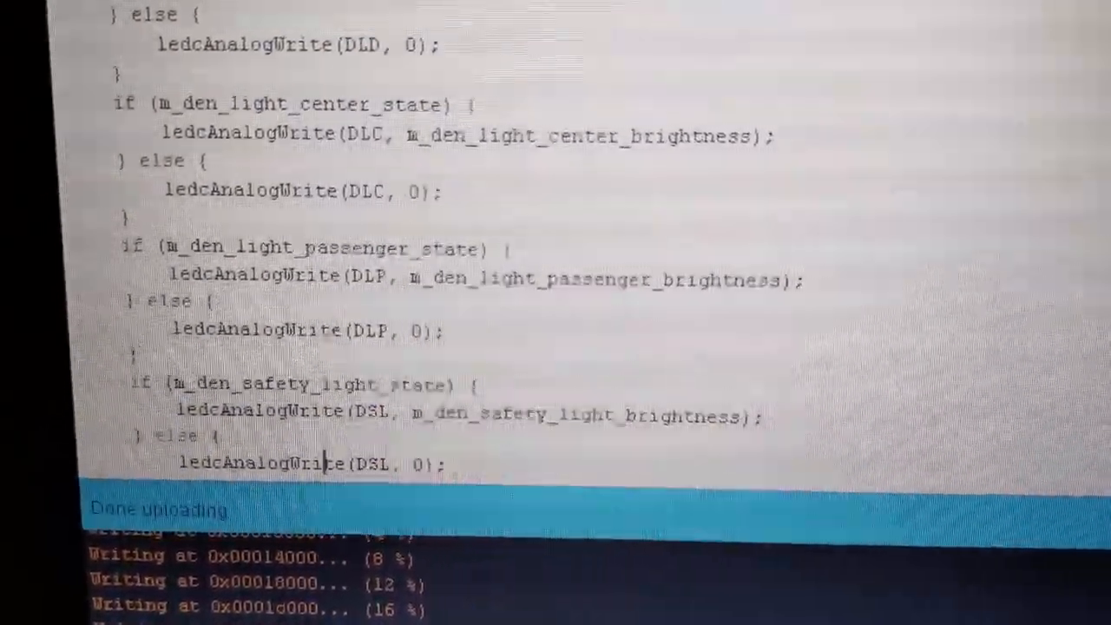
scroll("down", 3)
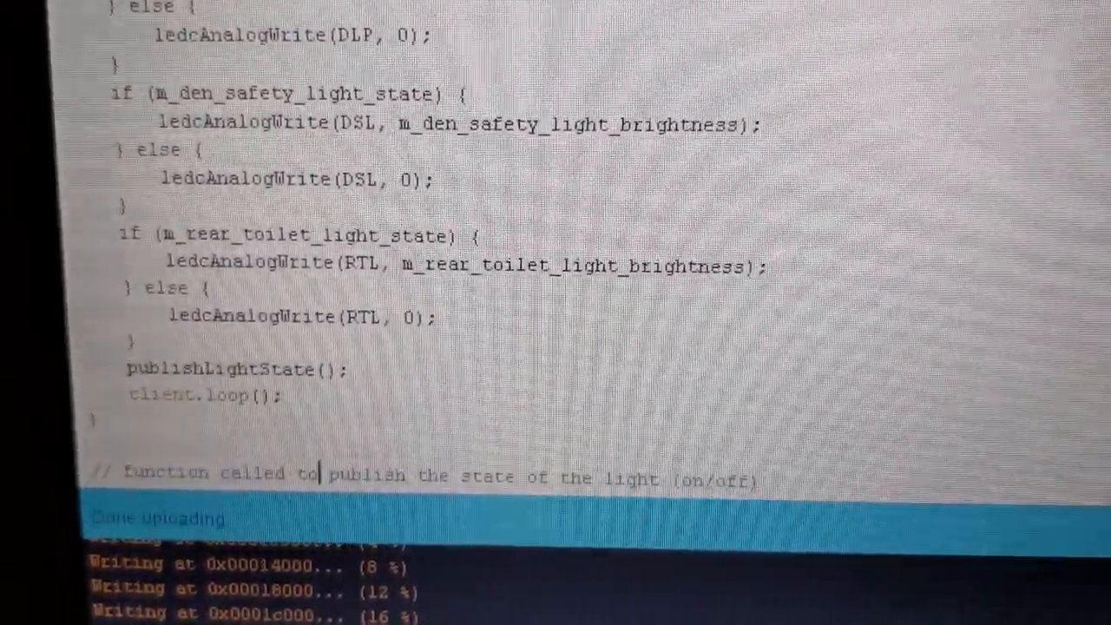
scroll("down", 3)
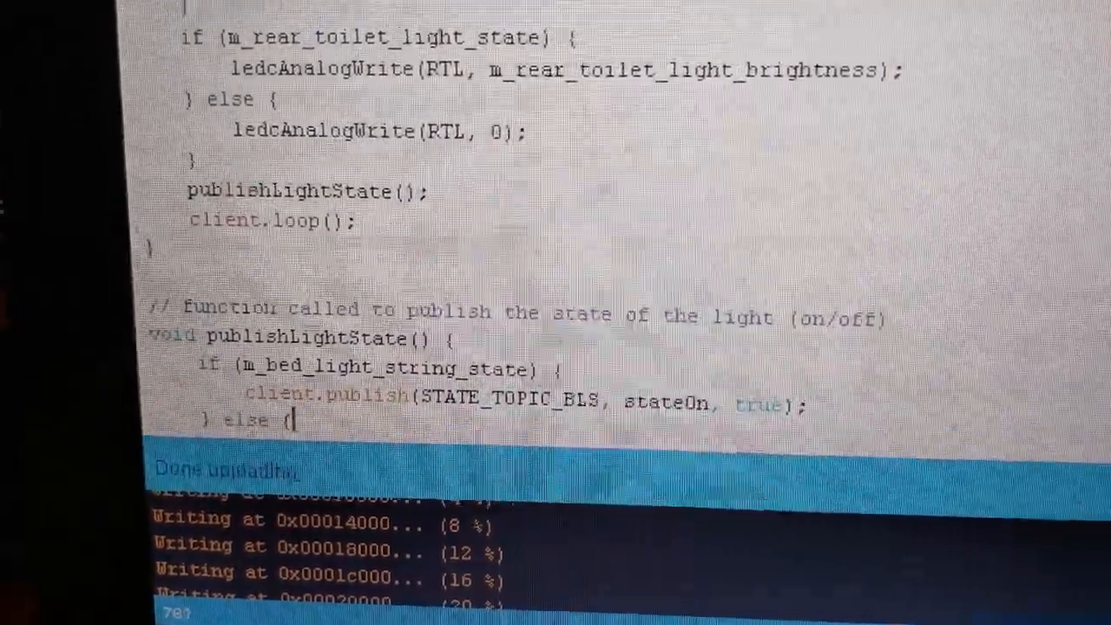
scroll("down", 3)
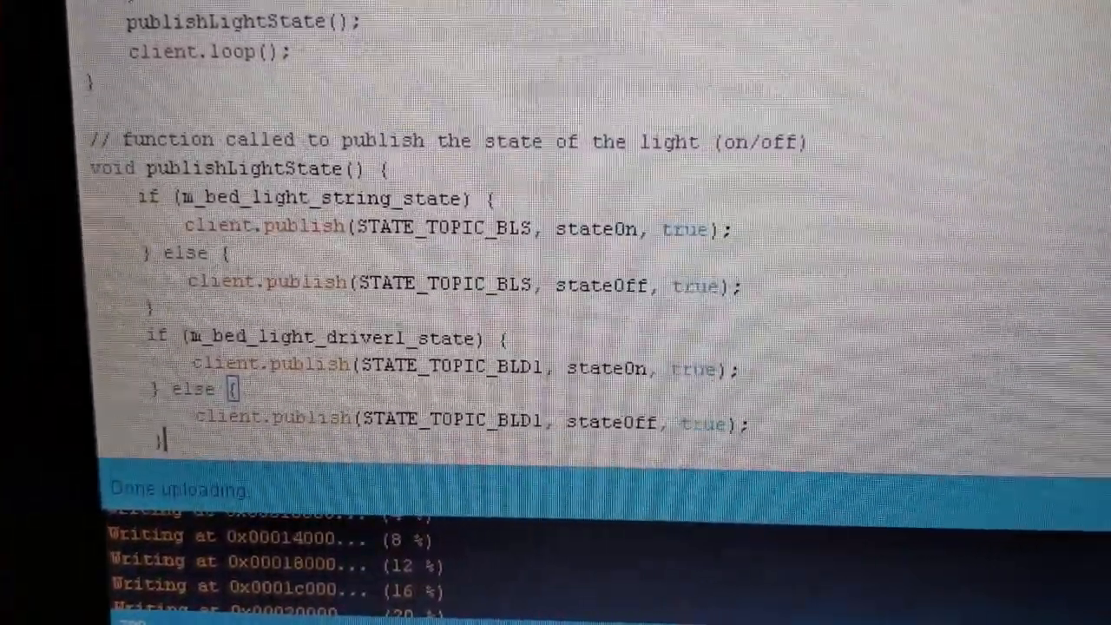
scroll("down", 3)
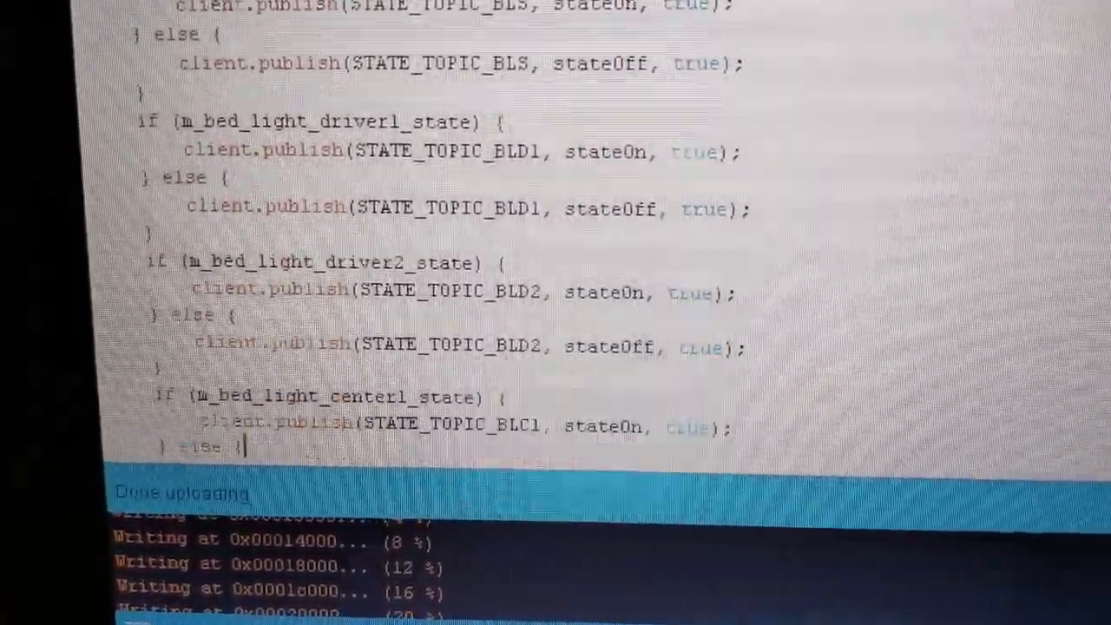
scroll("down", 3)
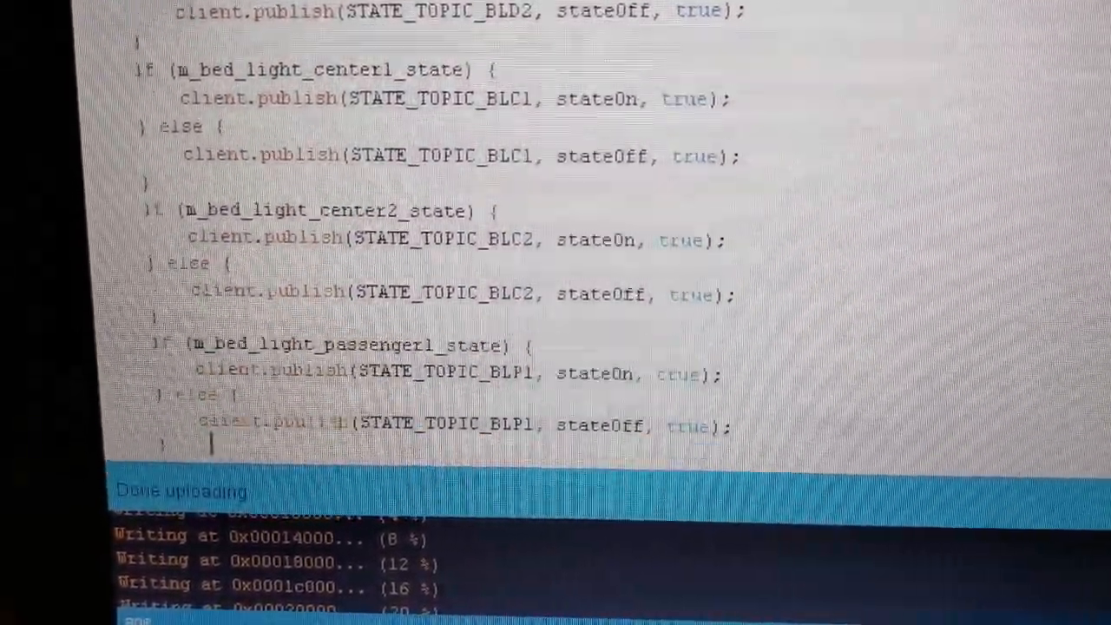
scroll("down", 3)
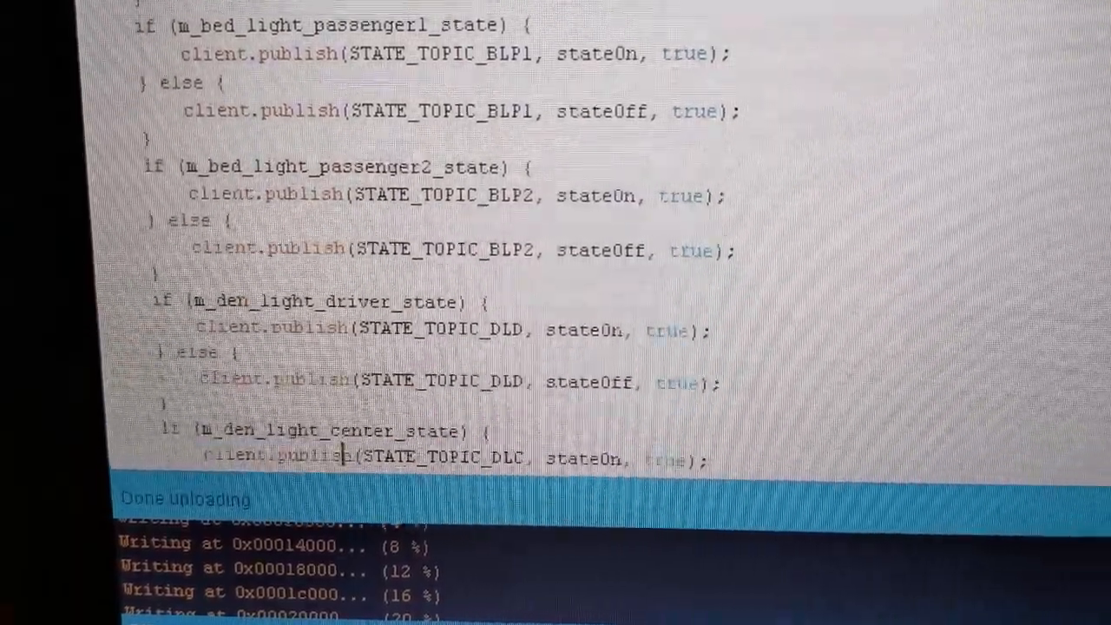
scroll("down", 3)
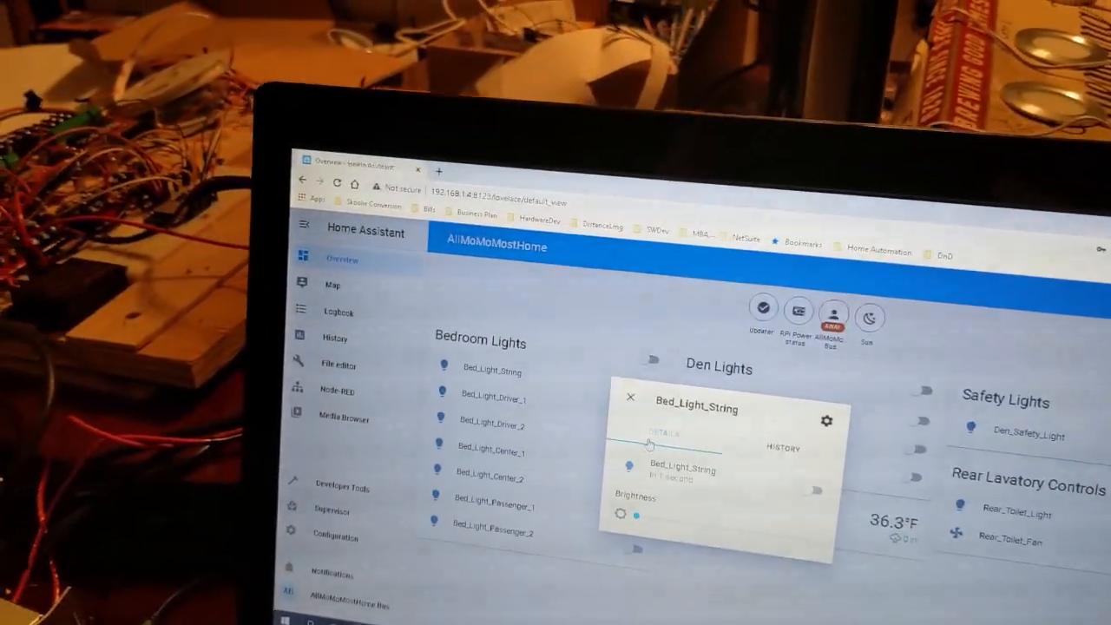
Close the Bed_Light_String details to return to the Overview dashboard.
left_click(632, 398)
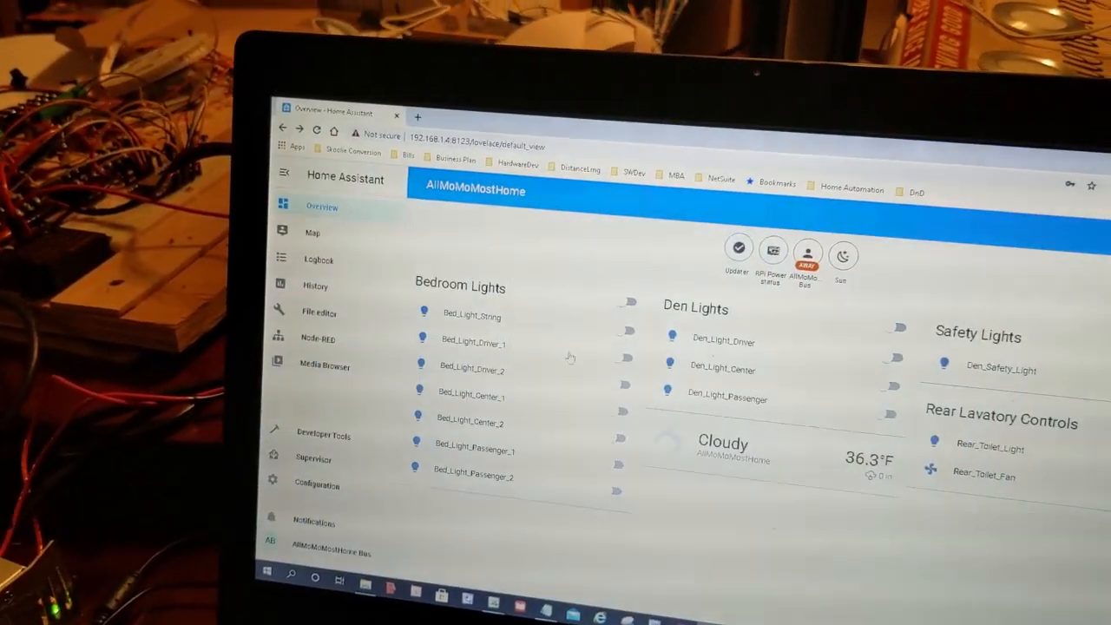